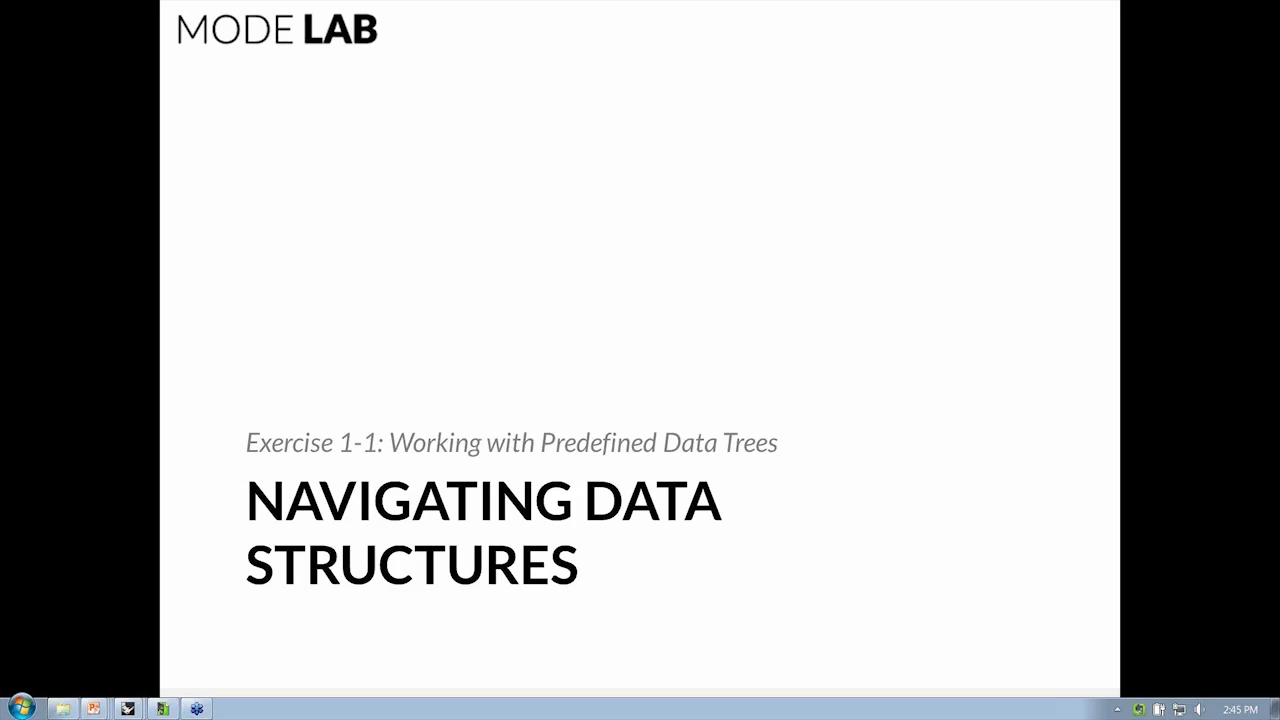
{"action": "mouse_move", "coordinate": [568, 320]}
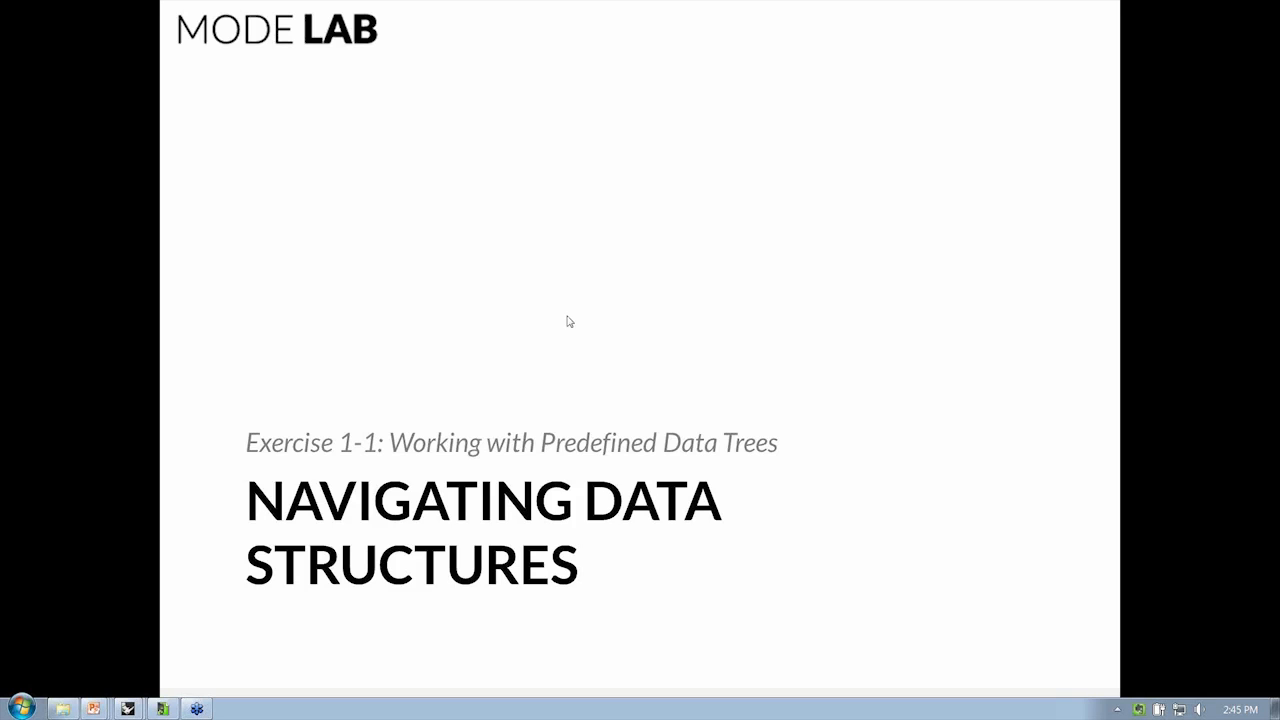
Advance past the Simplify slide and switch to the Rhinoceros and Grasshopper window
{"action": "key", "text": "Right"}
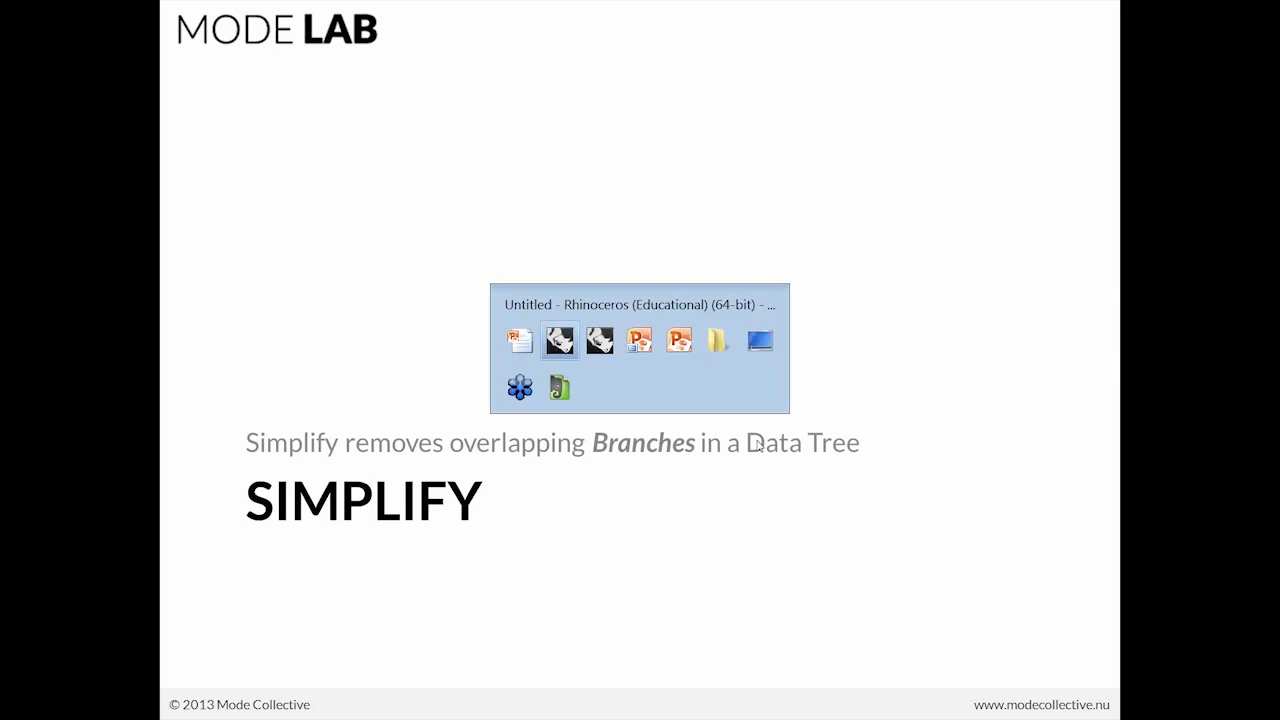
Save the Grasshopper definition as '1-0_DataTreeBasics_W' in the workshop files folder
{"action": "left_click", "coordinate": [559, 340]}
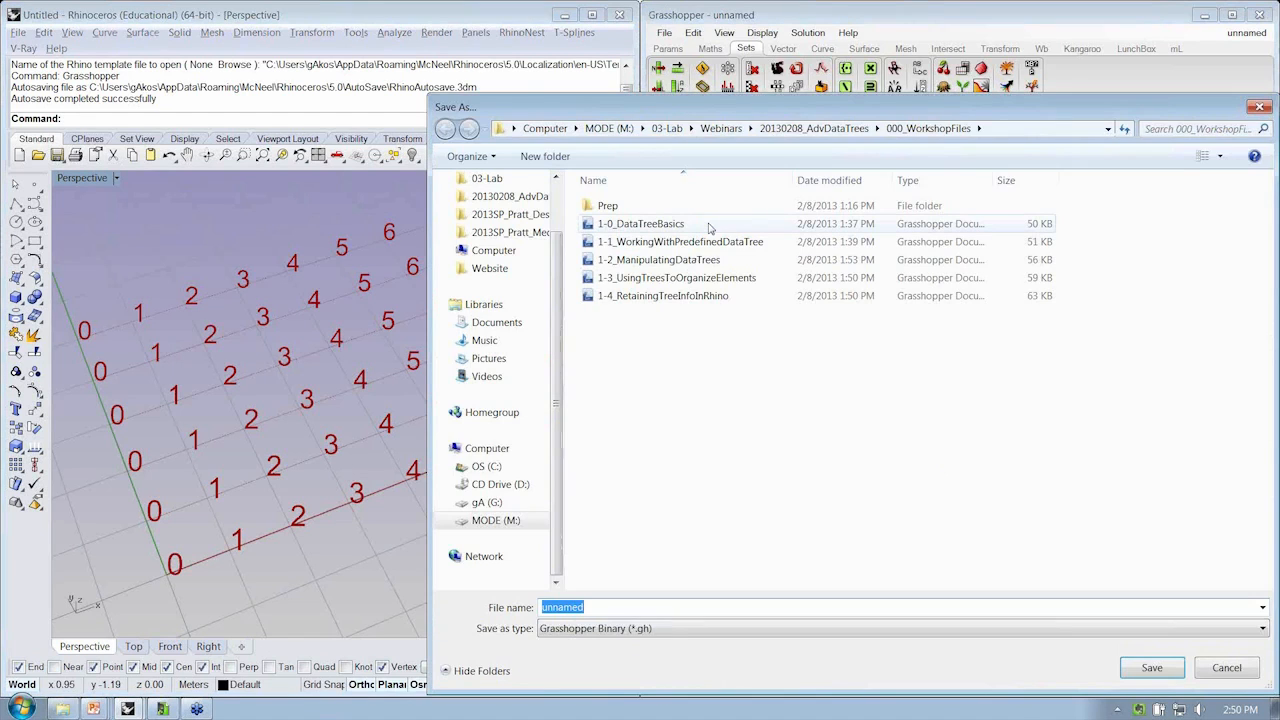
{"action": "left_click", "coordinate": [642, 223]}
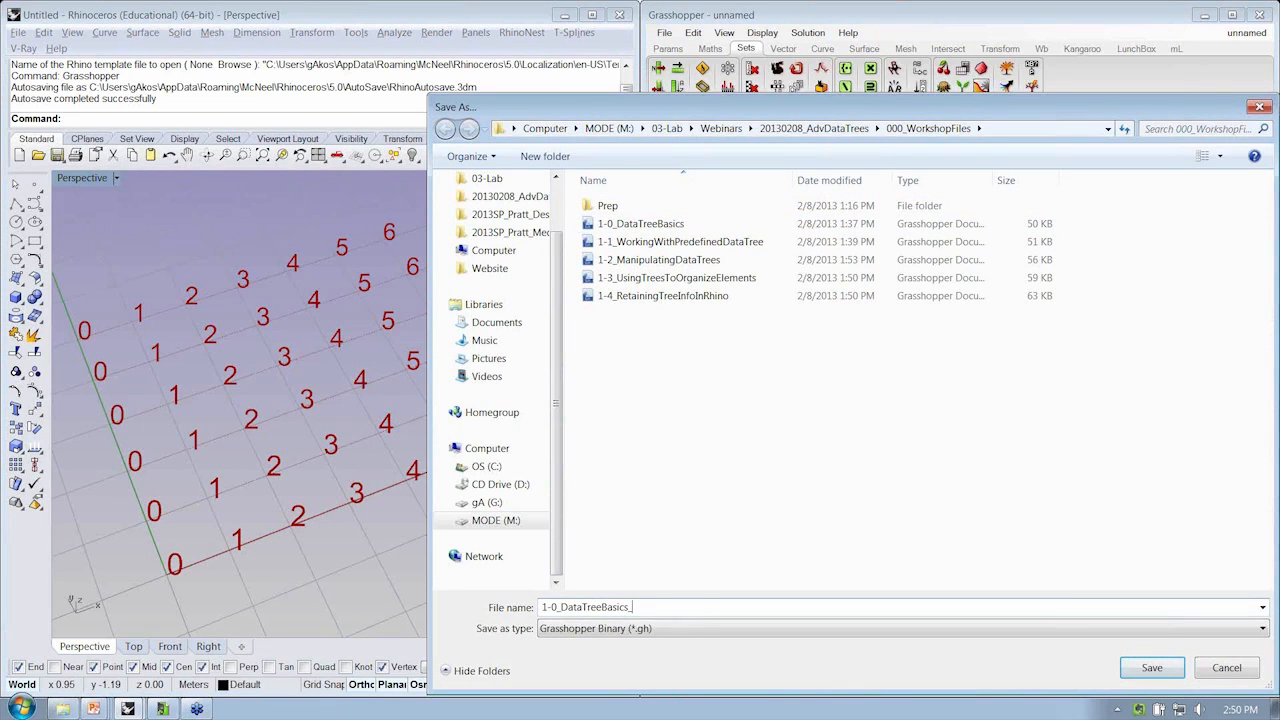
{"action": "type", "text": "W"}
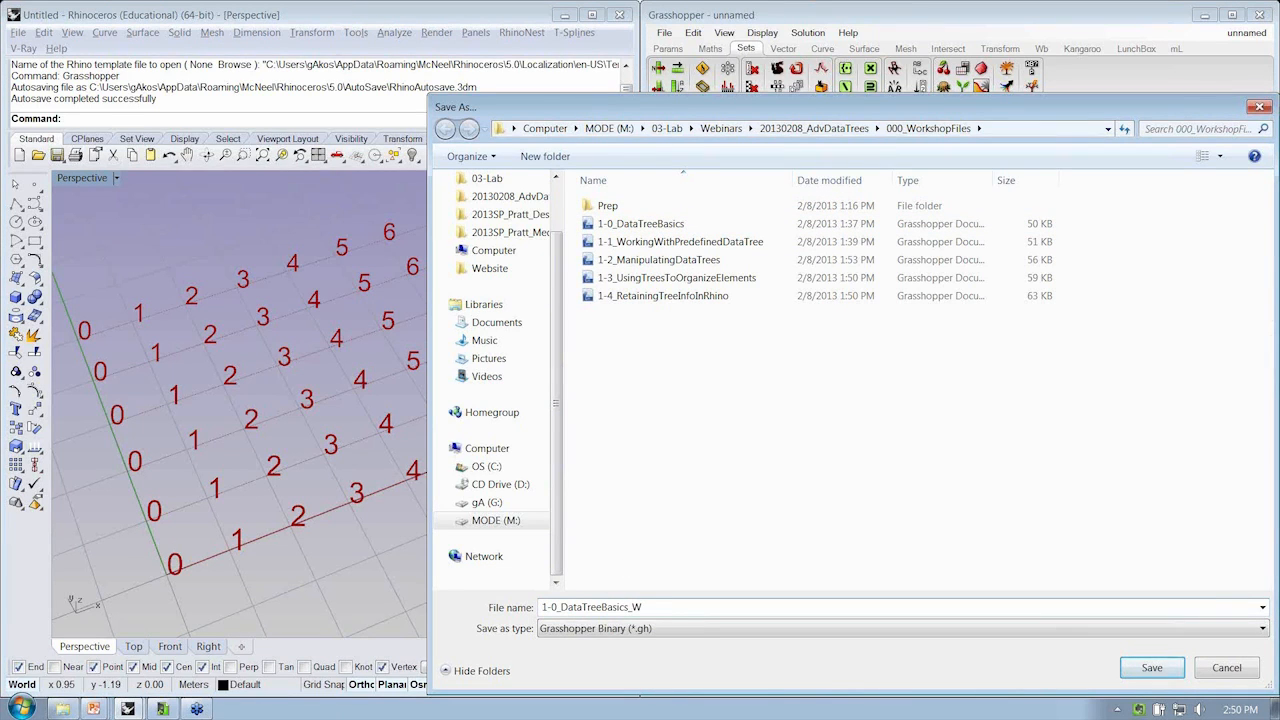
{"action": "left_click", "coordinate": [1159, 667]}
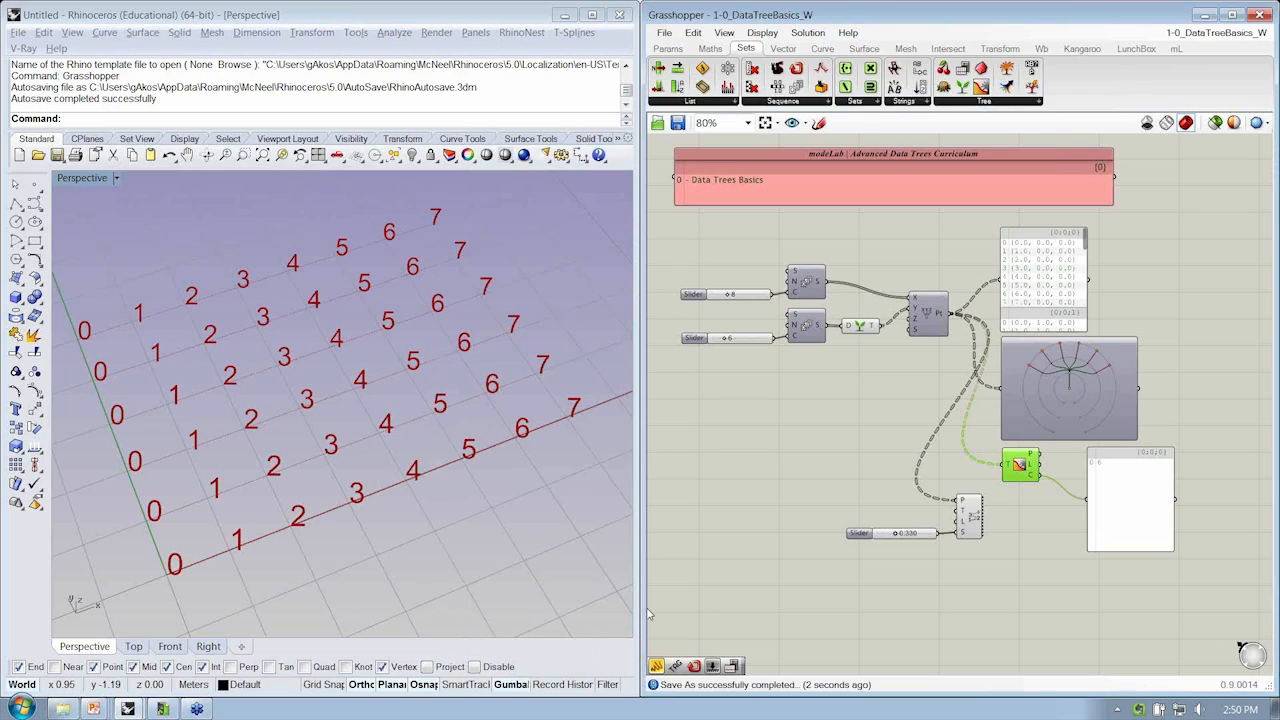
{"action": "mouse_move", "coordinate": [592, 590]}
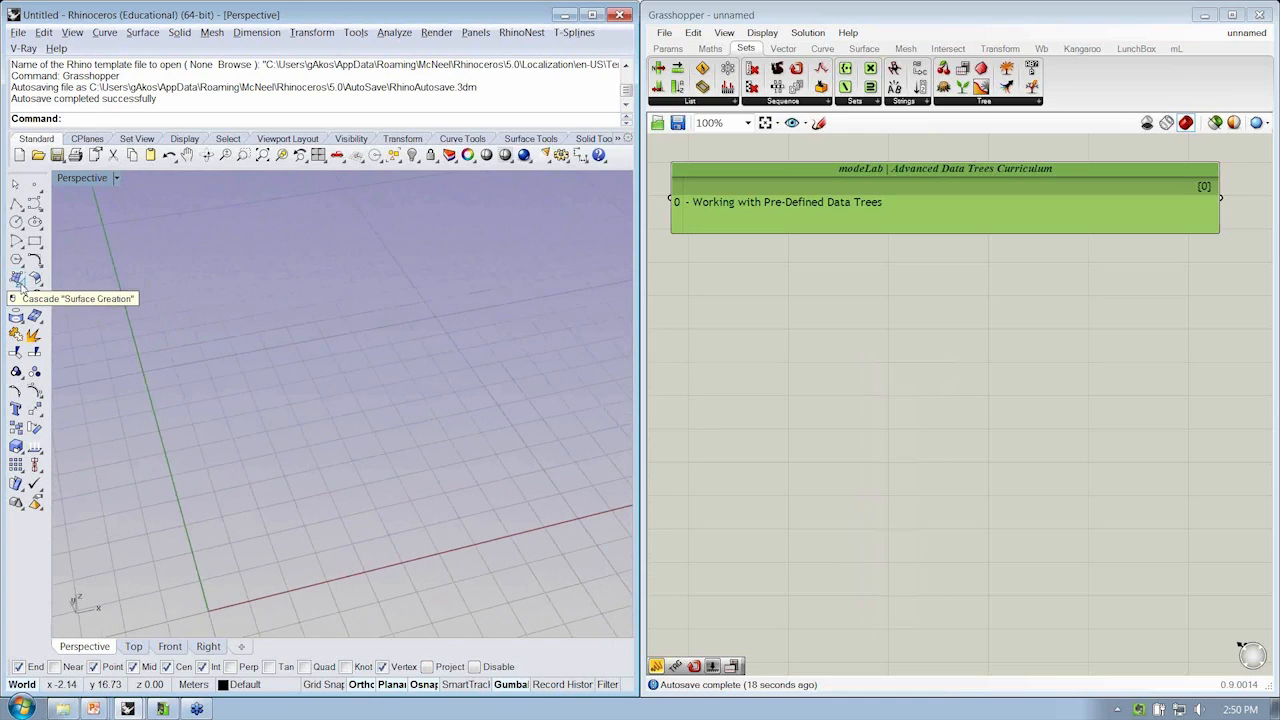
Create a flat rectangular surface and turn on flat shading in the viewport
{"action": "left_click", "coordinate": [11, 286]}
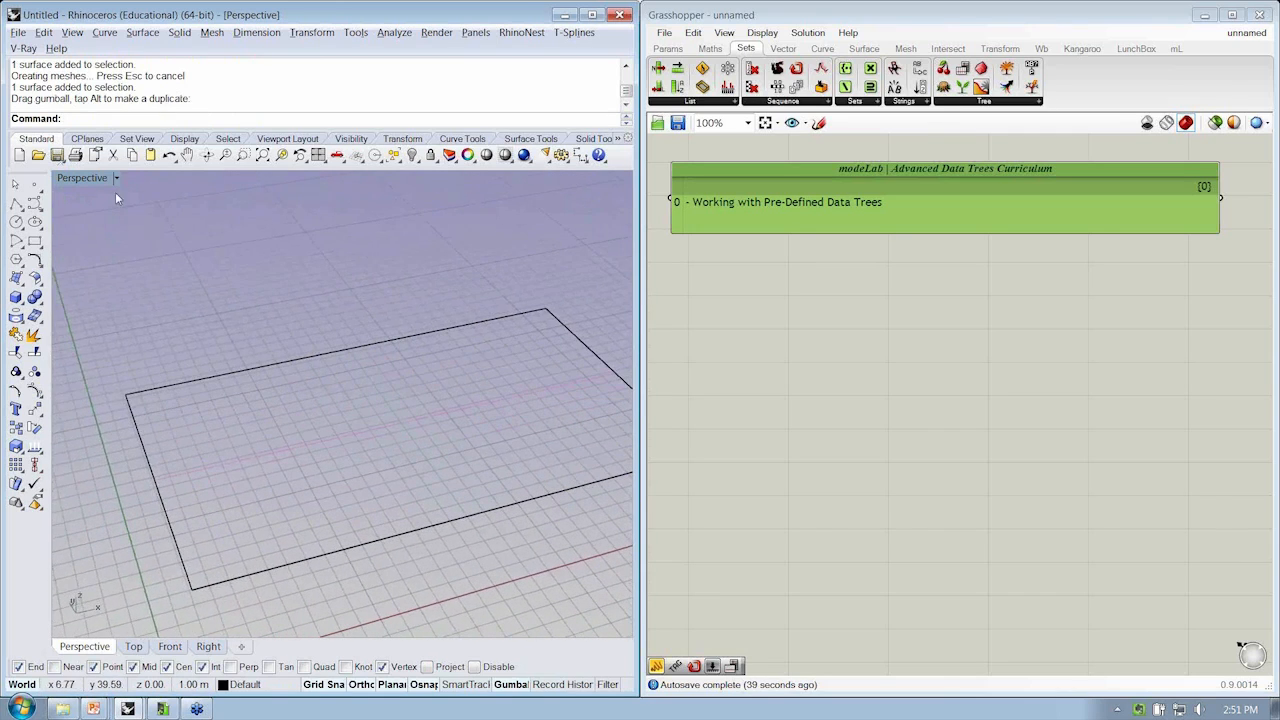
{"action": "left_click", "coordinate": [83, 178]}
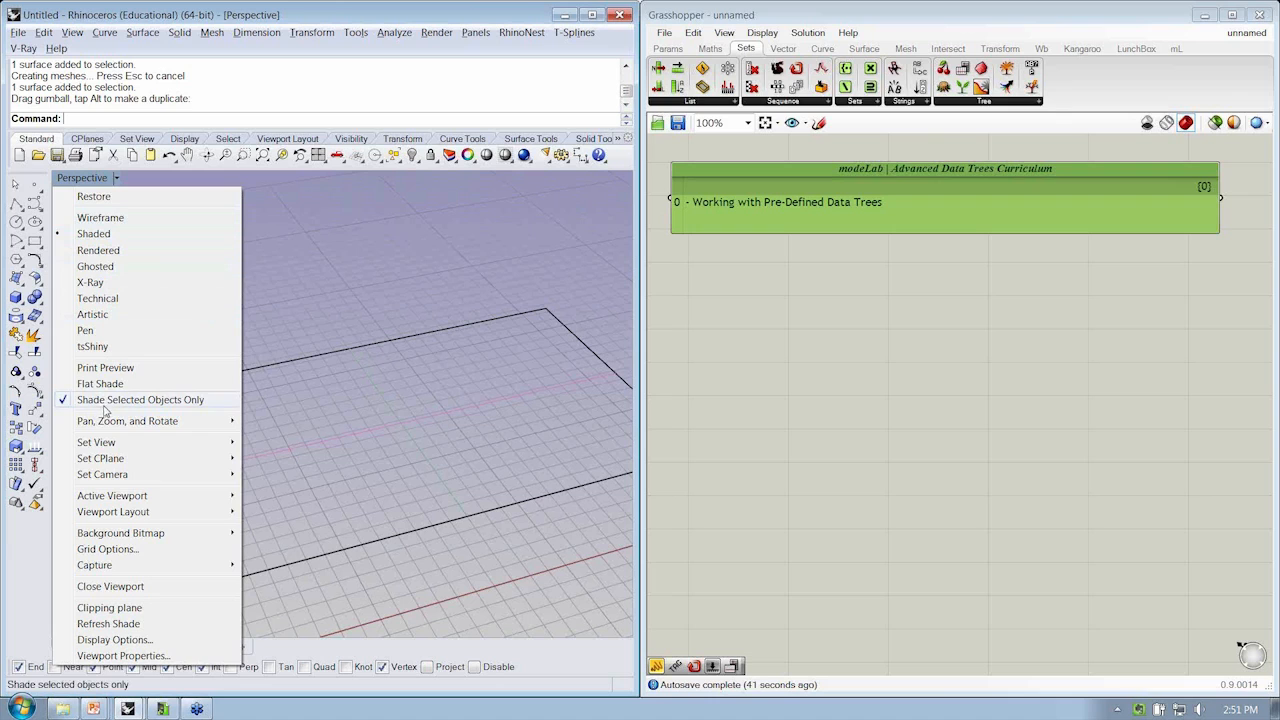
{"action": "left_click", "coordinate": [99, 383]}
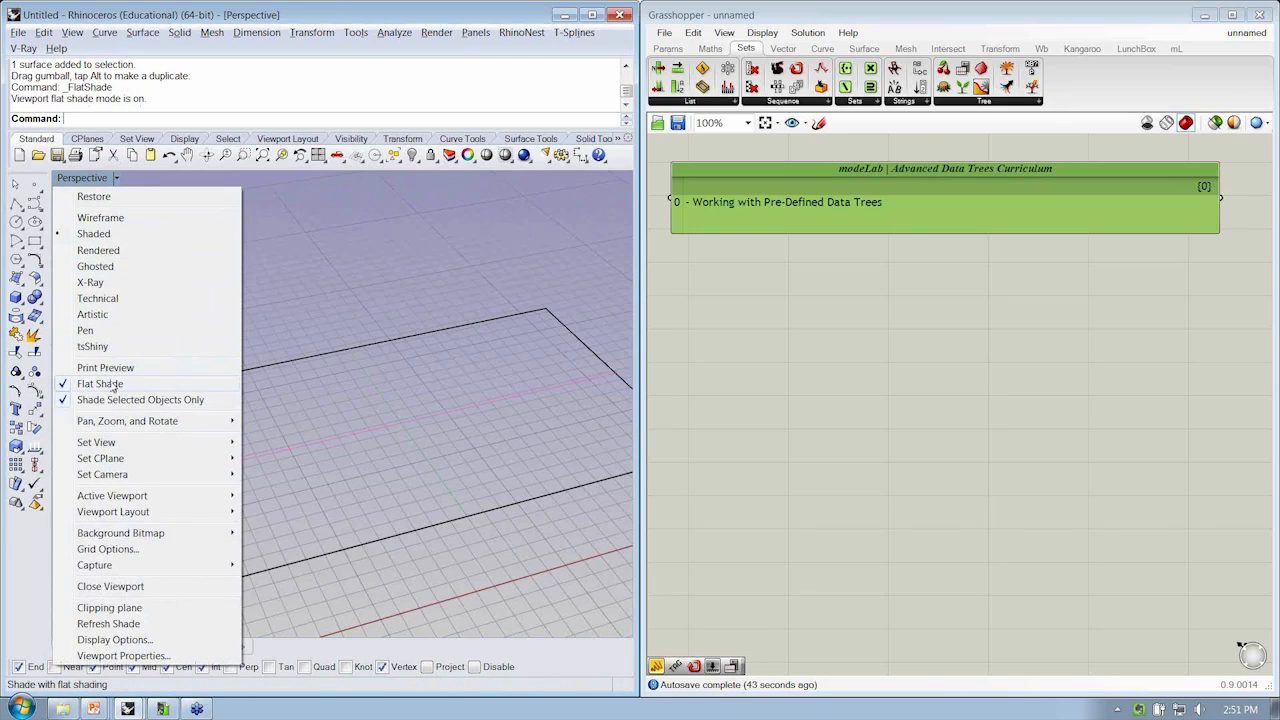
{"action": "left_click", "coordinate": [141, 400]}
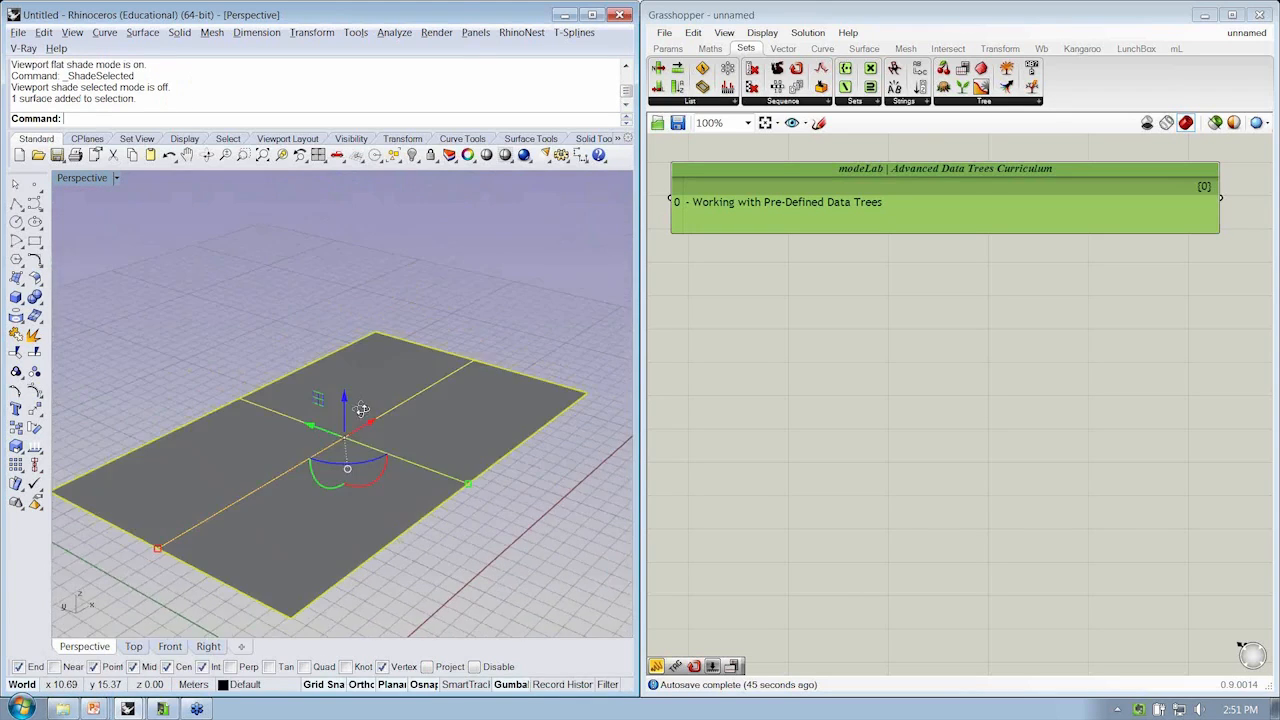
{"action": "left_click_drag", "start_coordinate": [360, 410], "coordinate": [380, 370]}
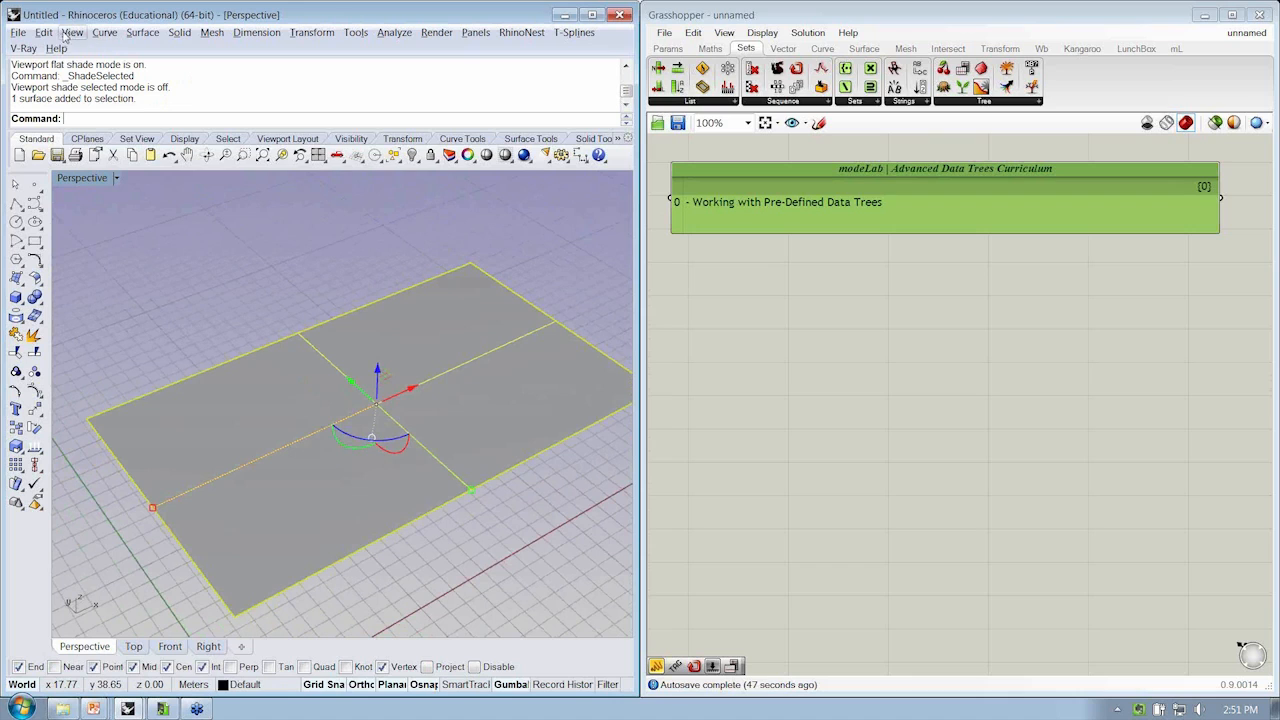
Rebuild the surface to 5 by 5 points at degree 3
{"action": "left_click", "coordinate": [42, 32]}
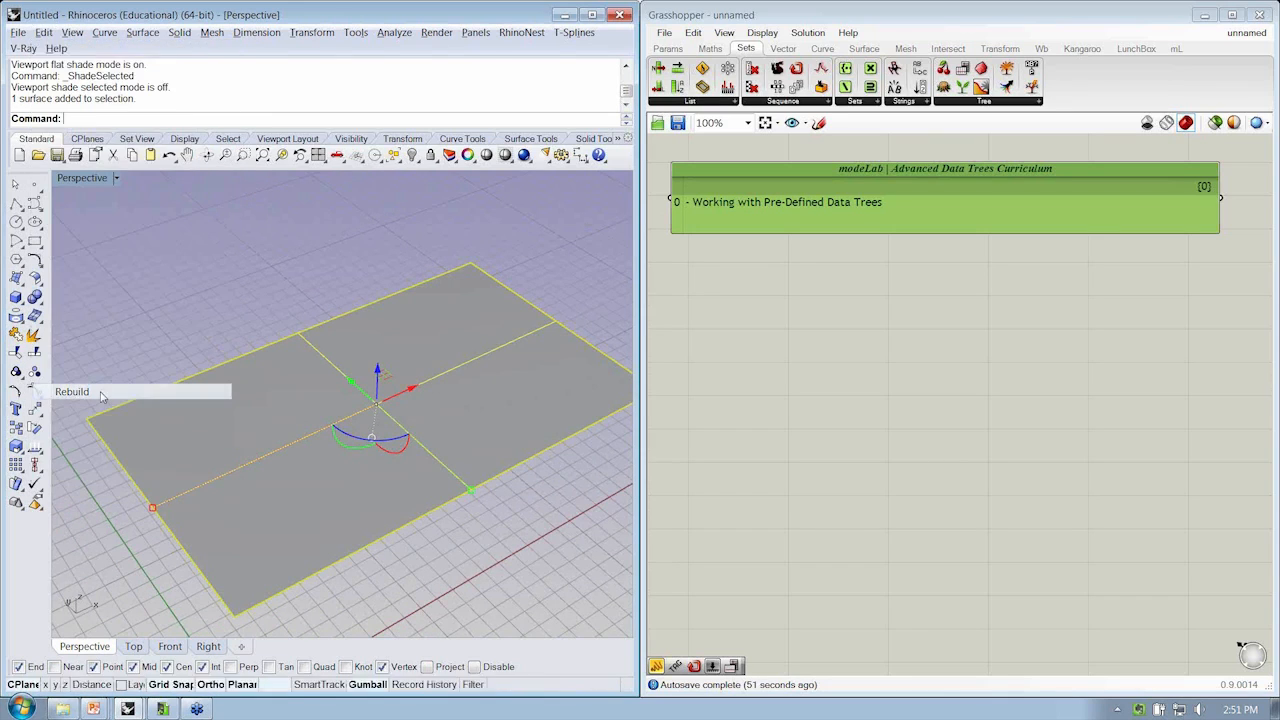
{"action": "left_click", "coordinate": [72, 391]}
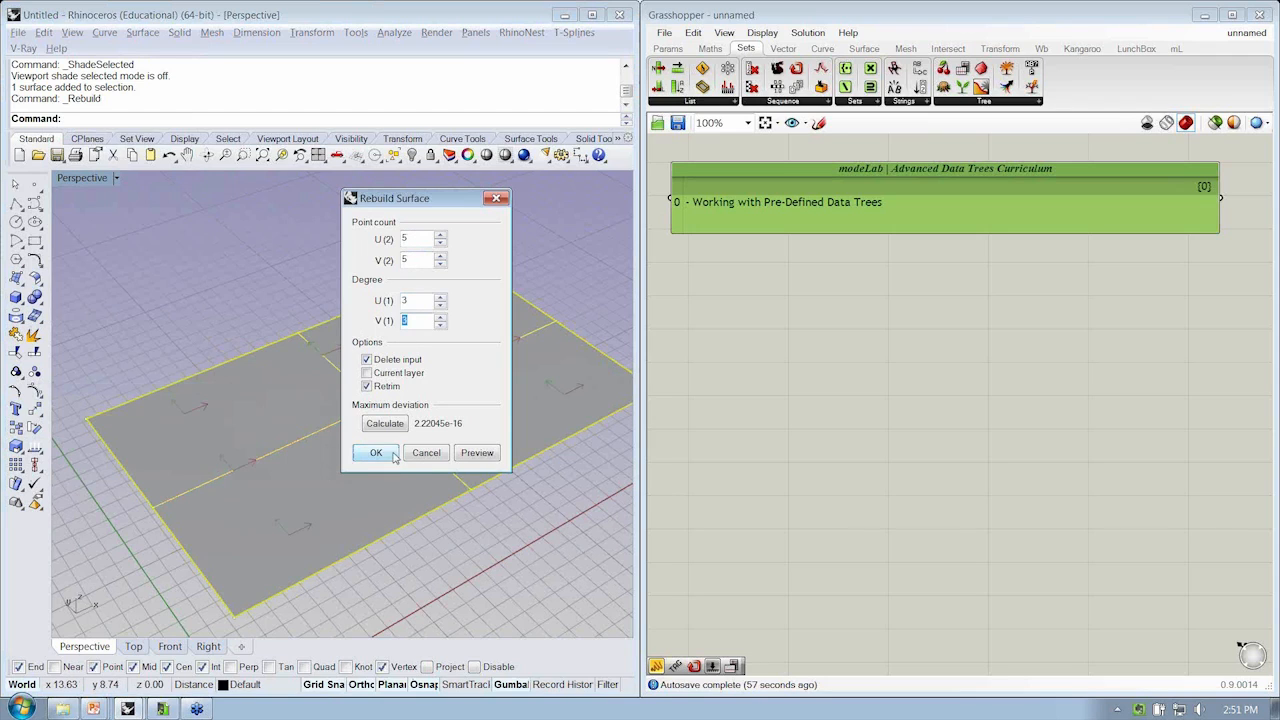
{"action": "left_click", "coordinate": [375, 452]}
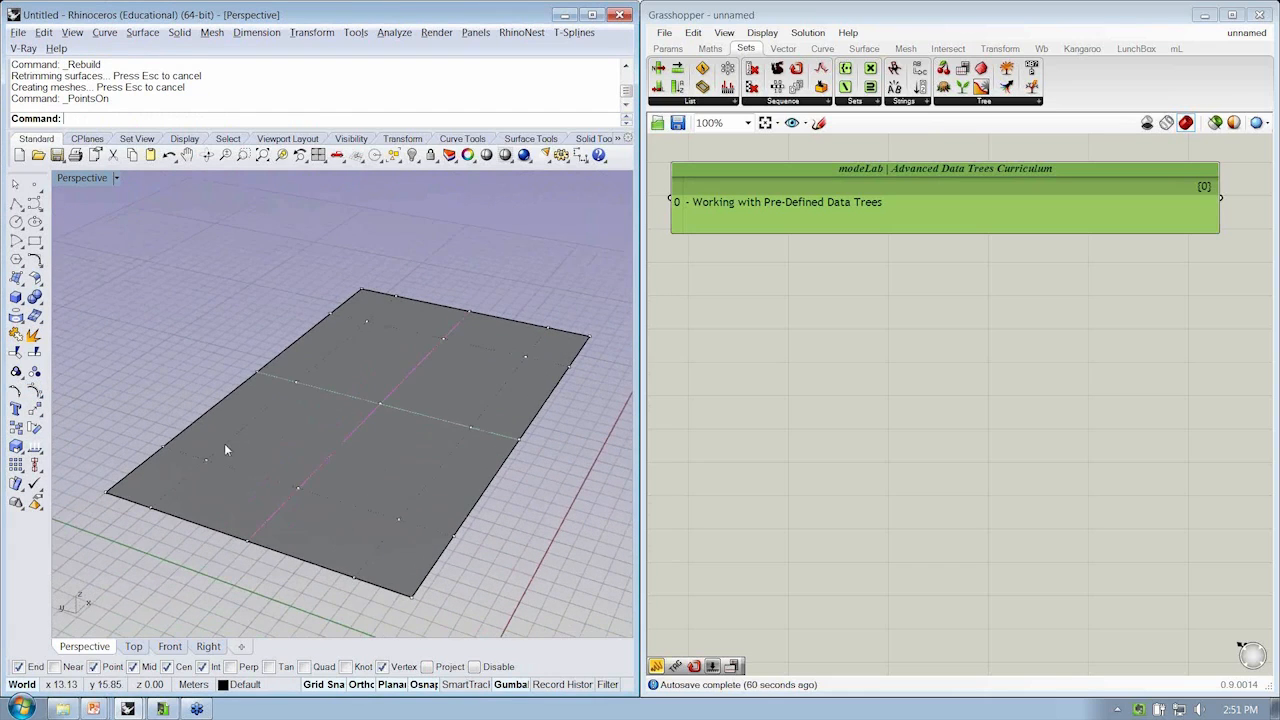
Select several of the surface's control points and drag them up into a wavy shape
{"action": "left_click", "coordinate": [200, 470]}
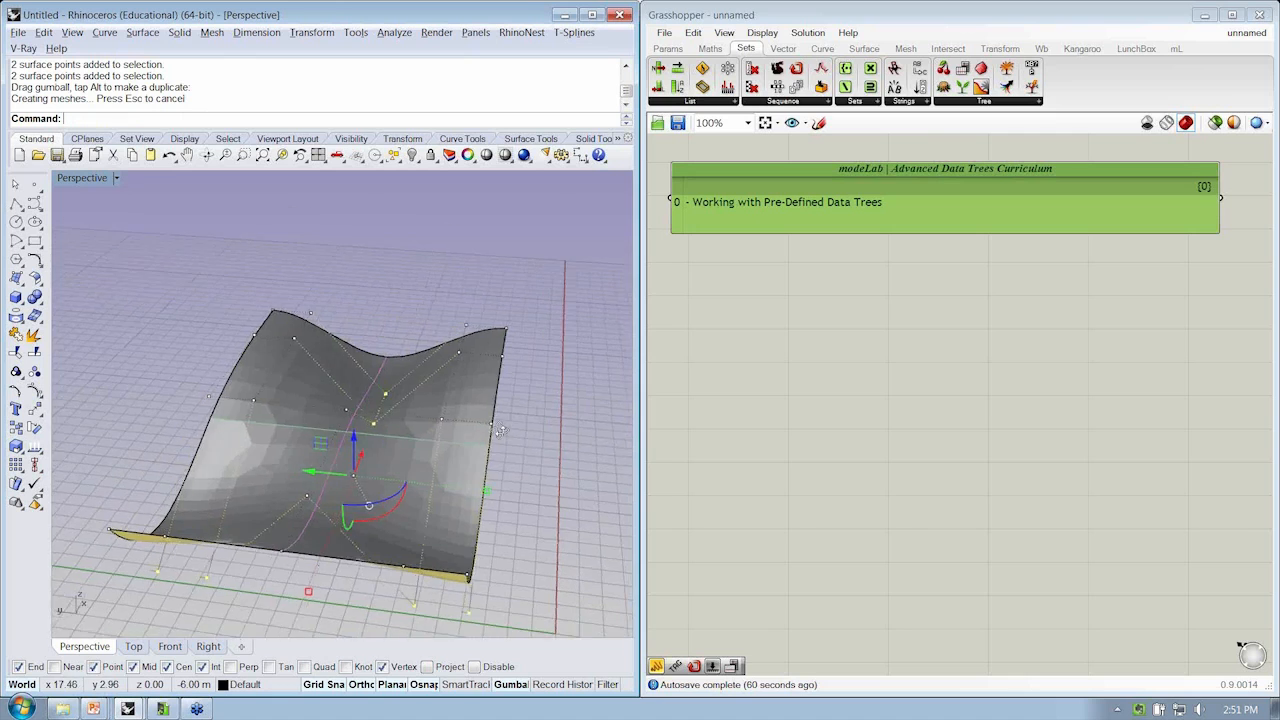
{"action": "left_click", "coordinate": [85, 178]}
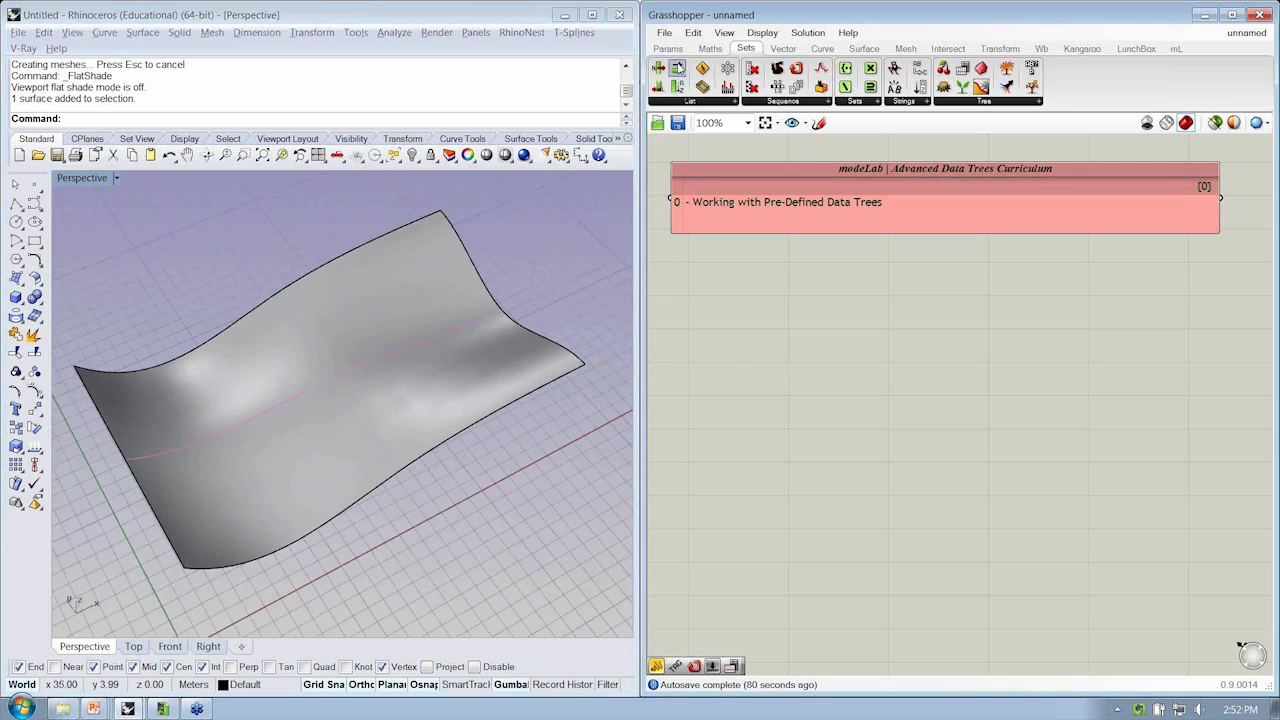
Add a Surface parameter, group it, and name the group 'Input | Surface'
{"action": "left_click", "coordinate": [669, 48]}
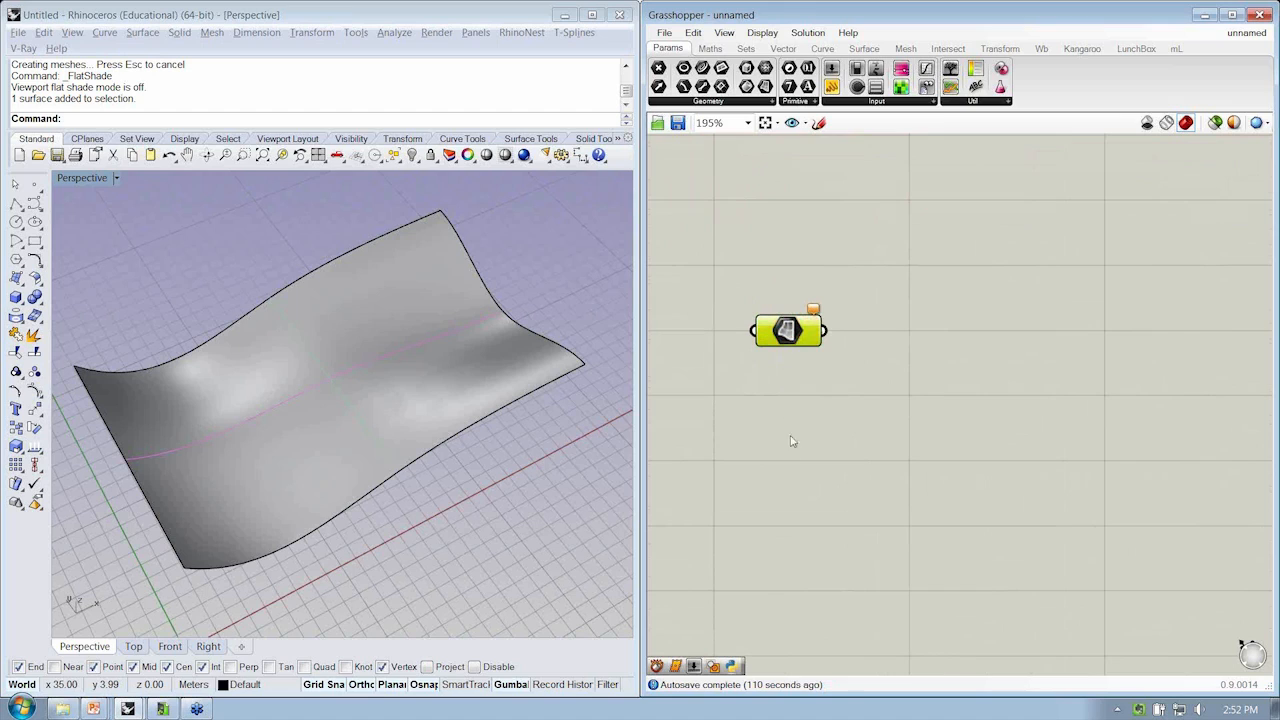
{"action": "mouse_move", "coordinate": [905, 331]}
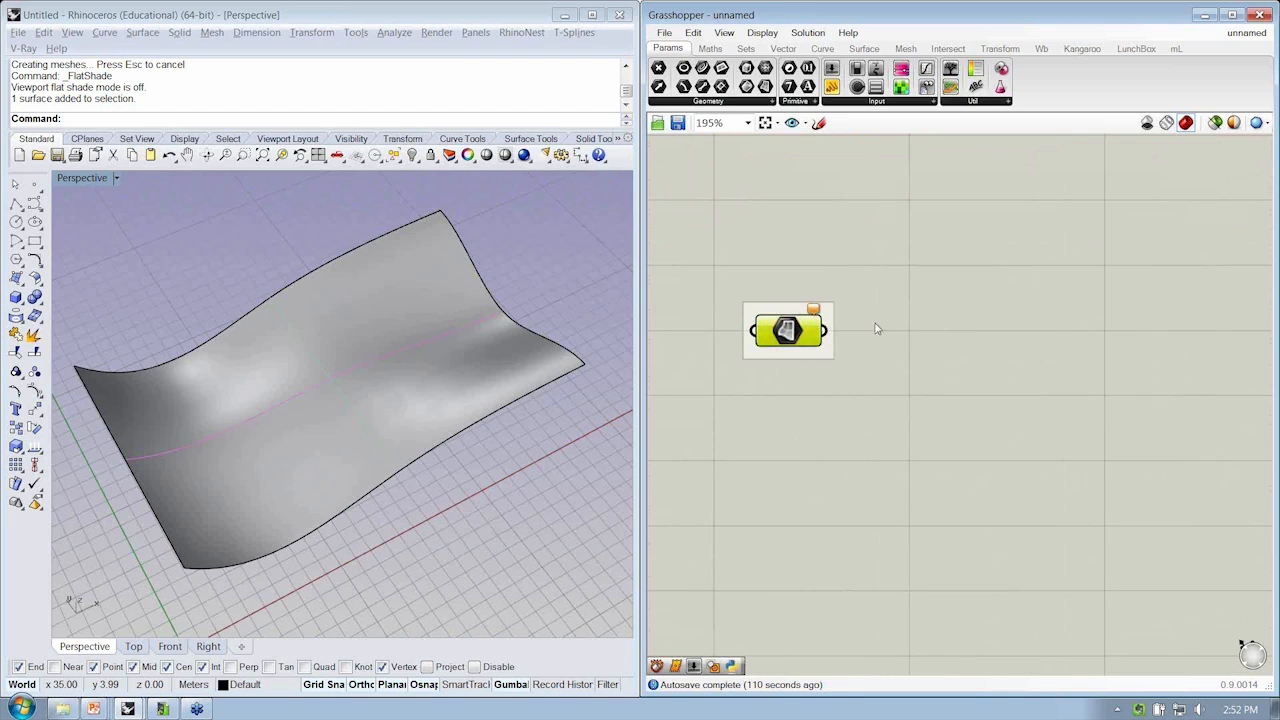
{"action": "left_click", "coordinate": [707, 33]}
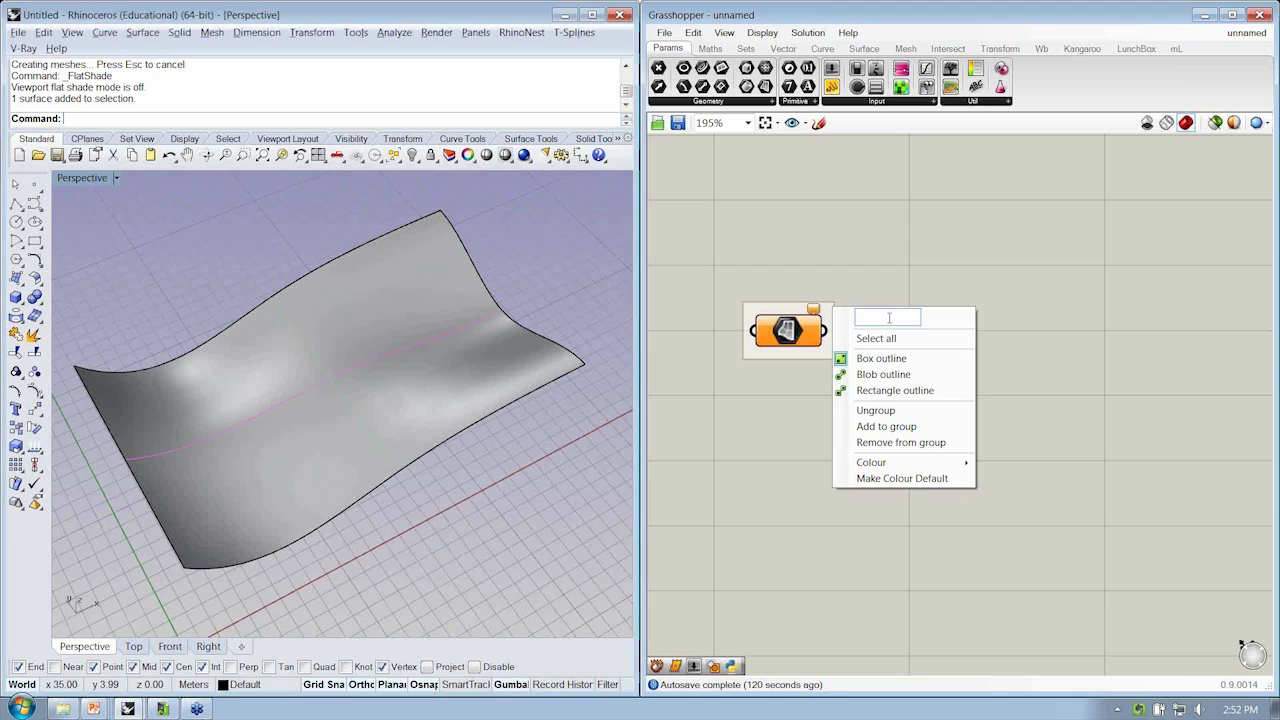
{"action": "left_click", "coordinate": [885, 322]}
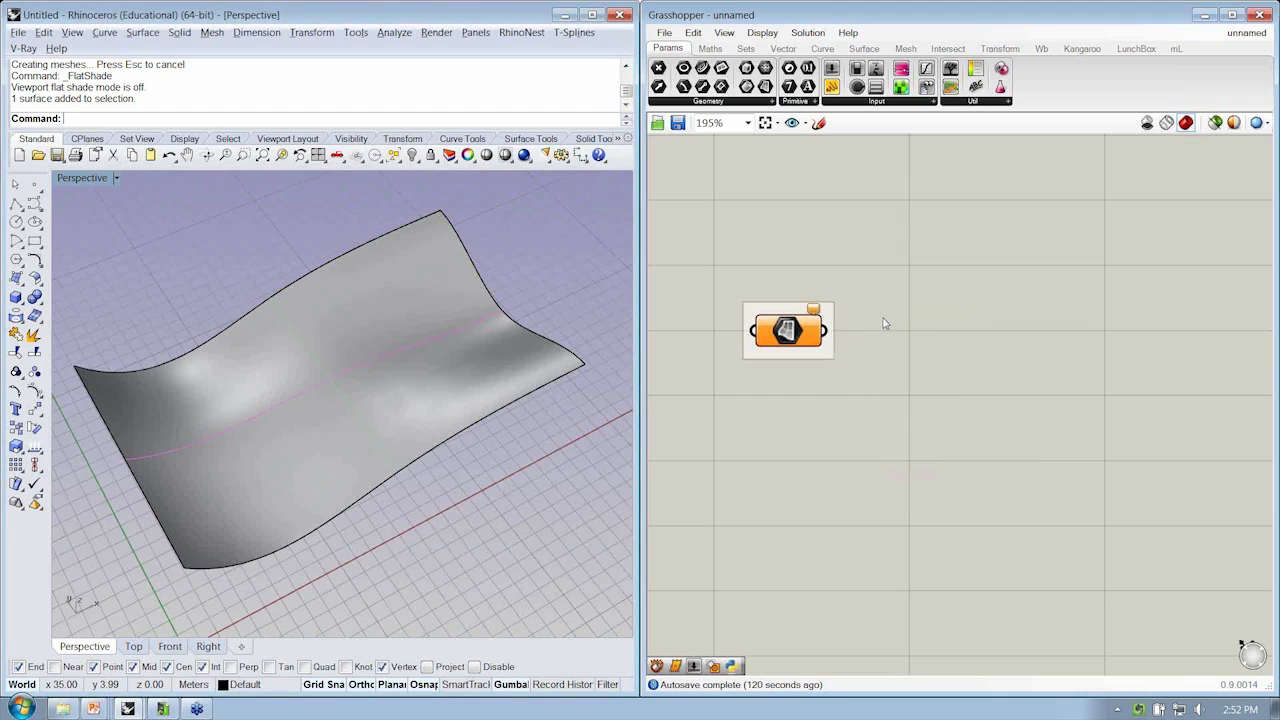
{"action": "right_click", "coordinate": [788, 330]}
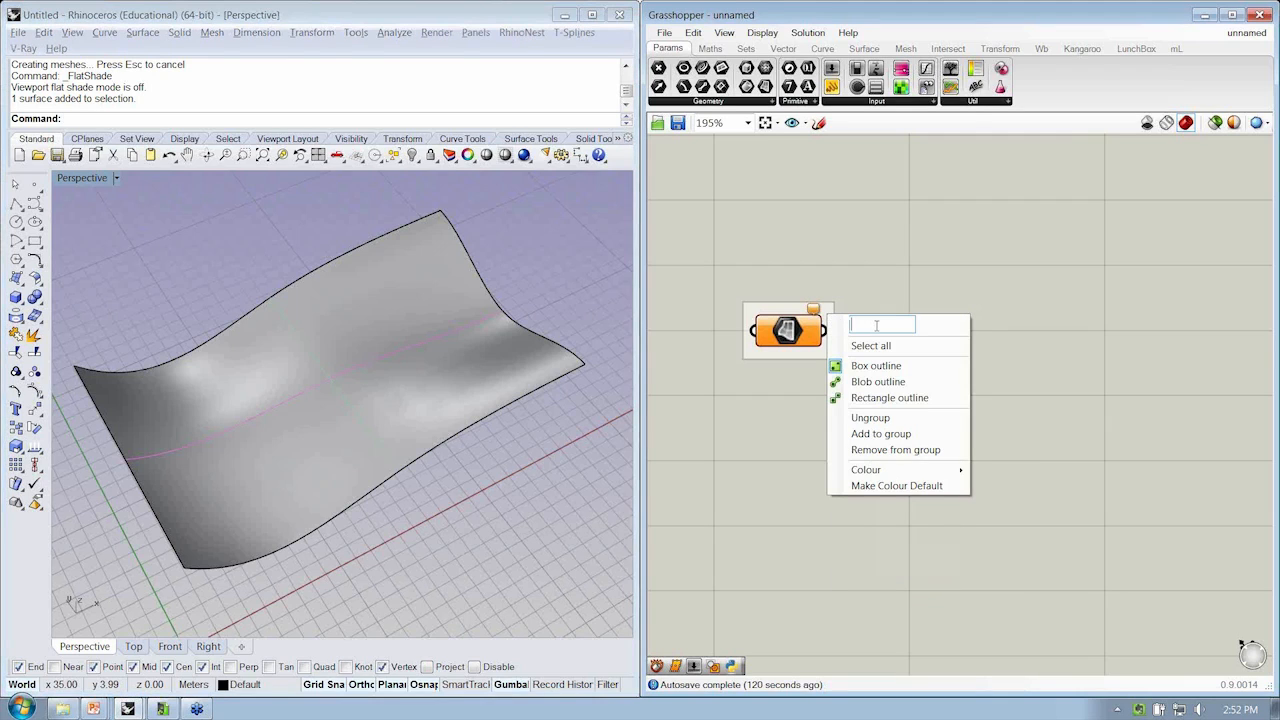
{"action": "type", "text": "Input |"}
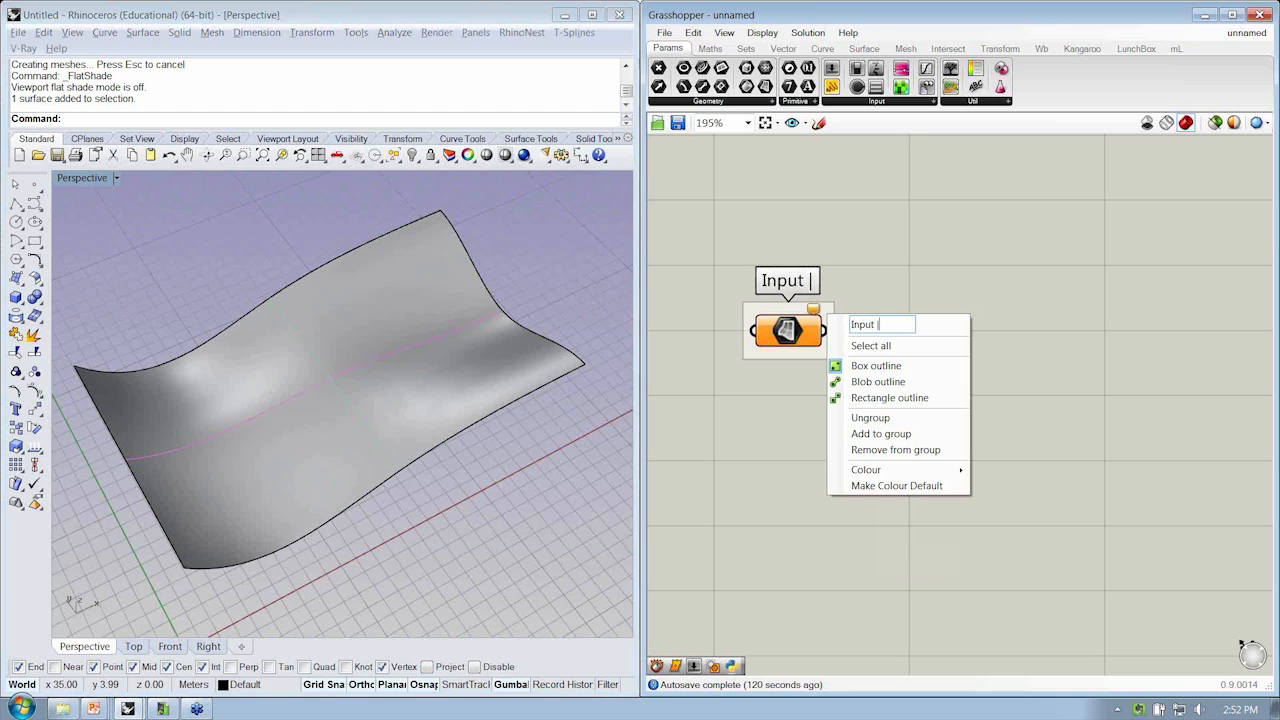
{"action": "type", "text": "Surface"}
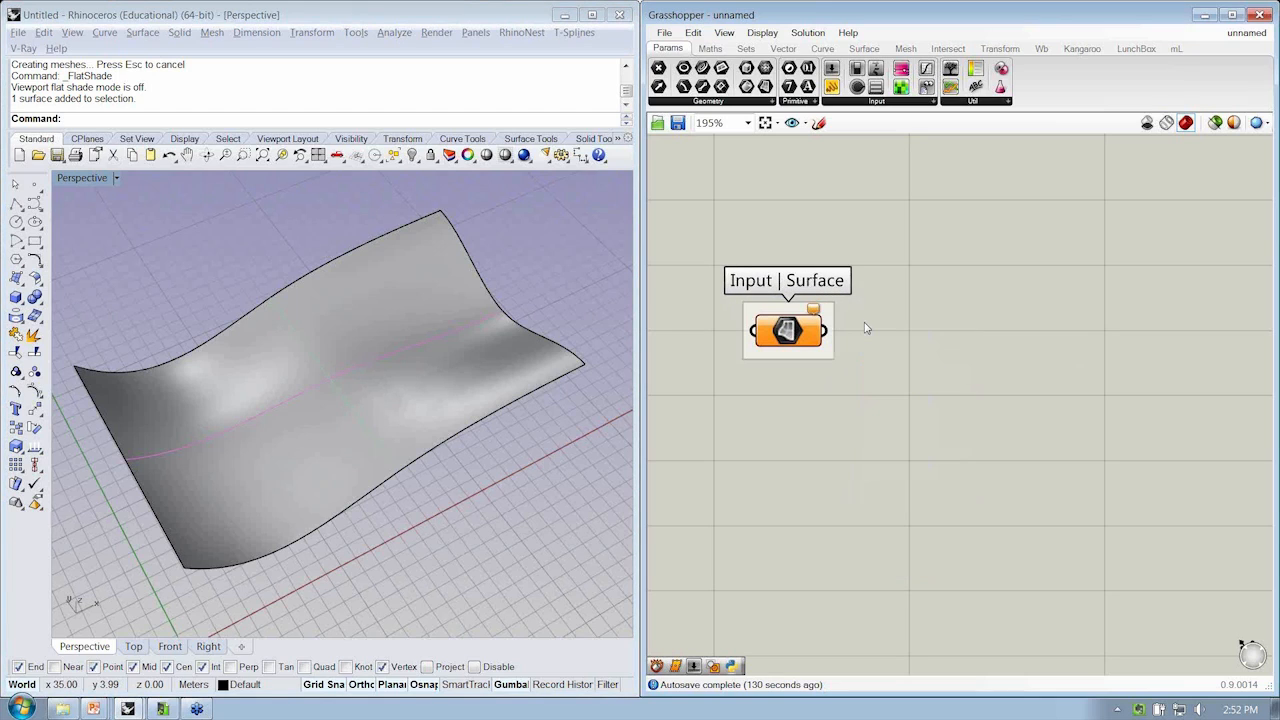
{"action": "mouse_move", "coordinate": [632, 369]}
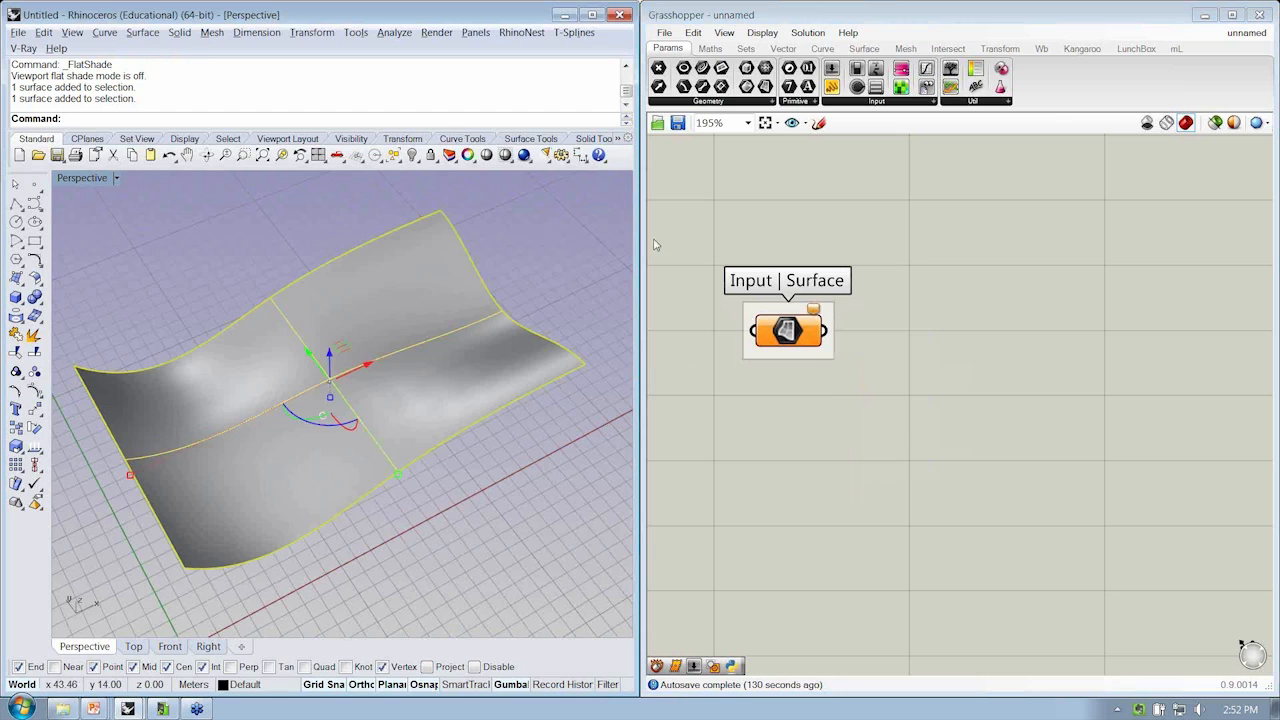
Set the wavy Rhino surface into the Surface parameter and wire it to a panel
{"action": "right_click", "coordinate": [787, 330]}
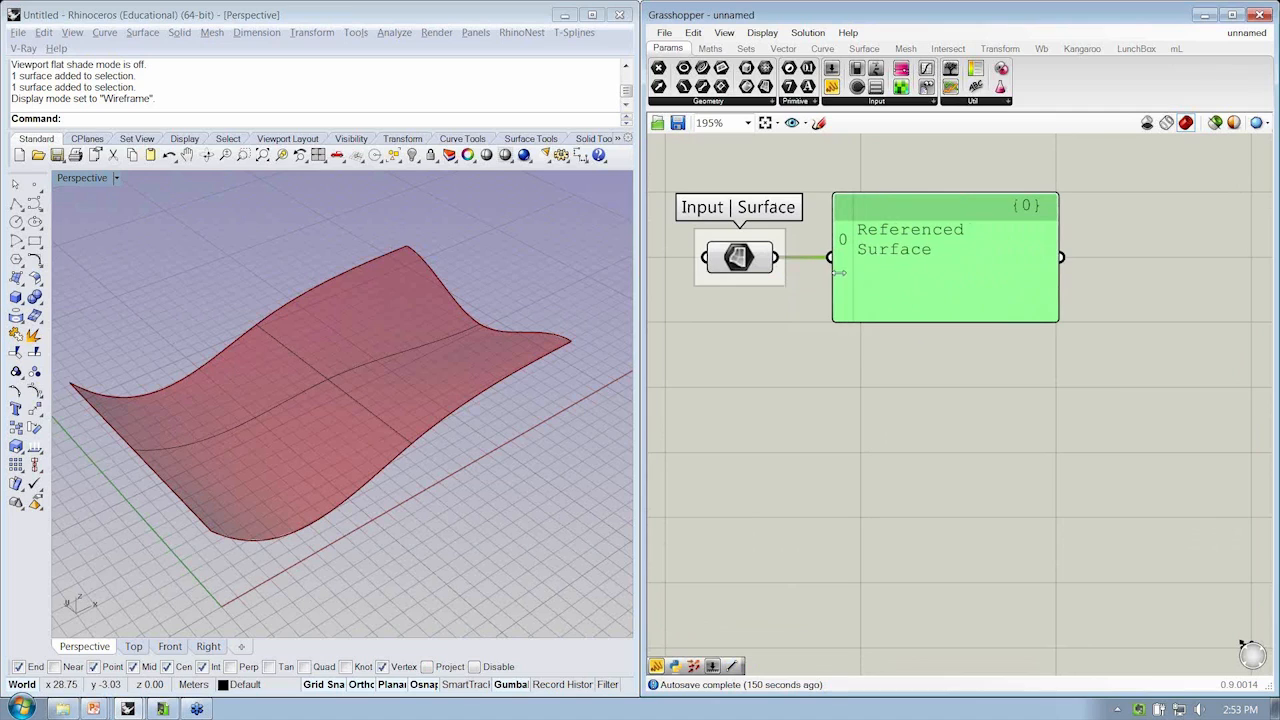
Insert a Domain² parameter between Surface and Panel, showing u 0–29 and v 0–17
{"action": "left_click_drag", "start_coordinate": [945, 257], "coordinate": [1015, 261]}
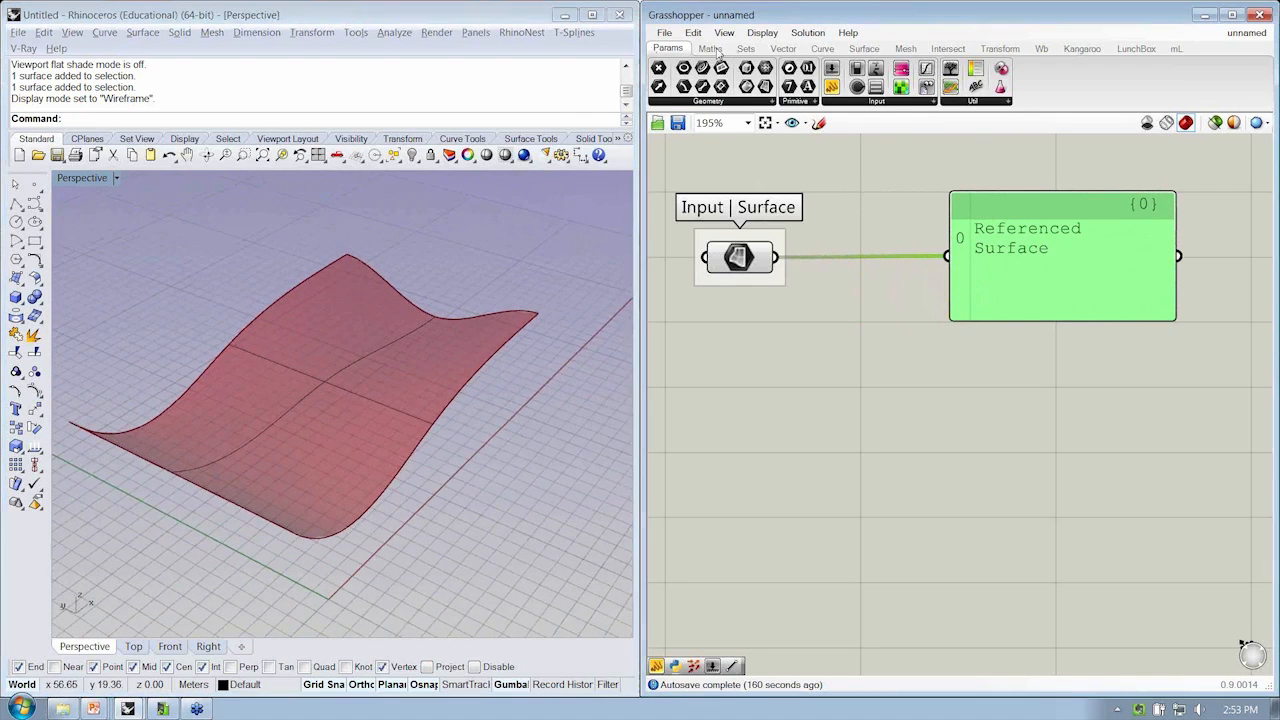
{"action": "left_click", "coordinate": [711, 48]}
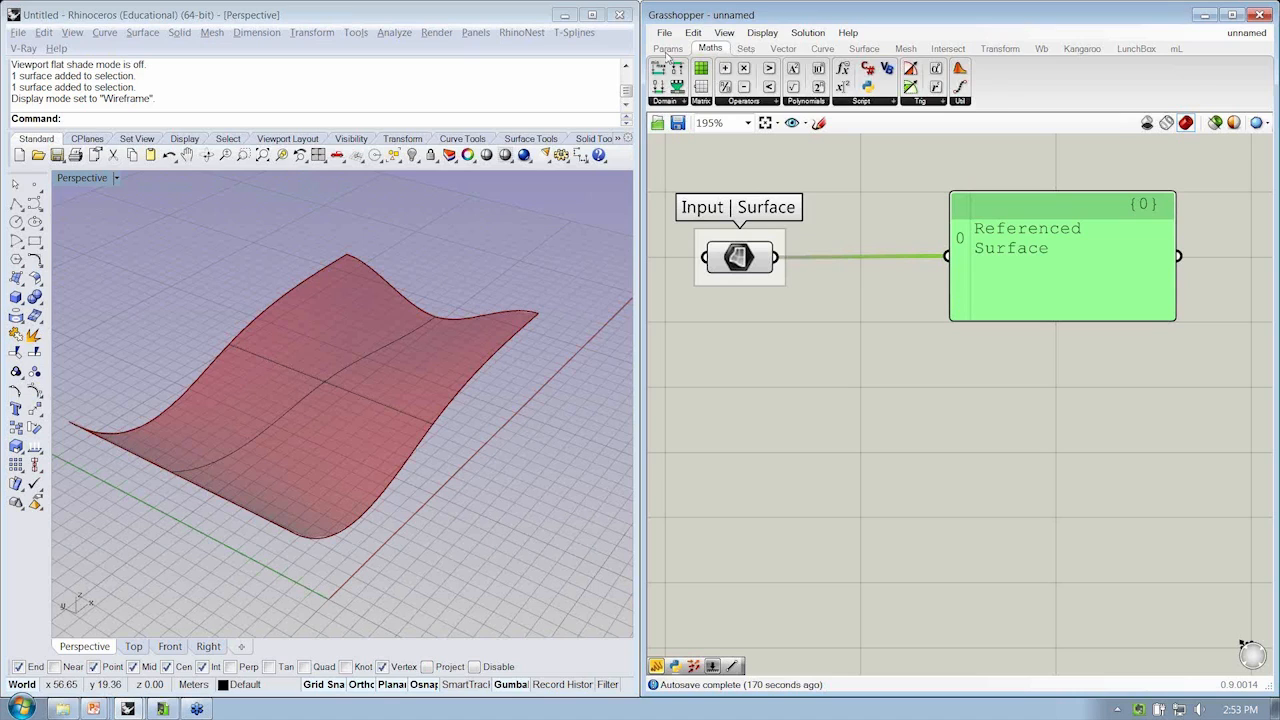
{"action": "left_click", "coordinate": [667, 48]}
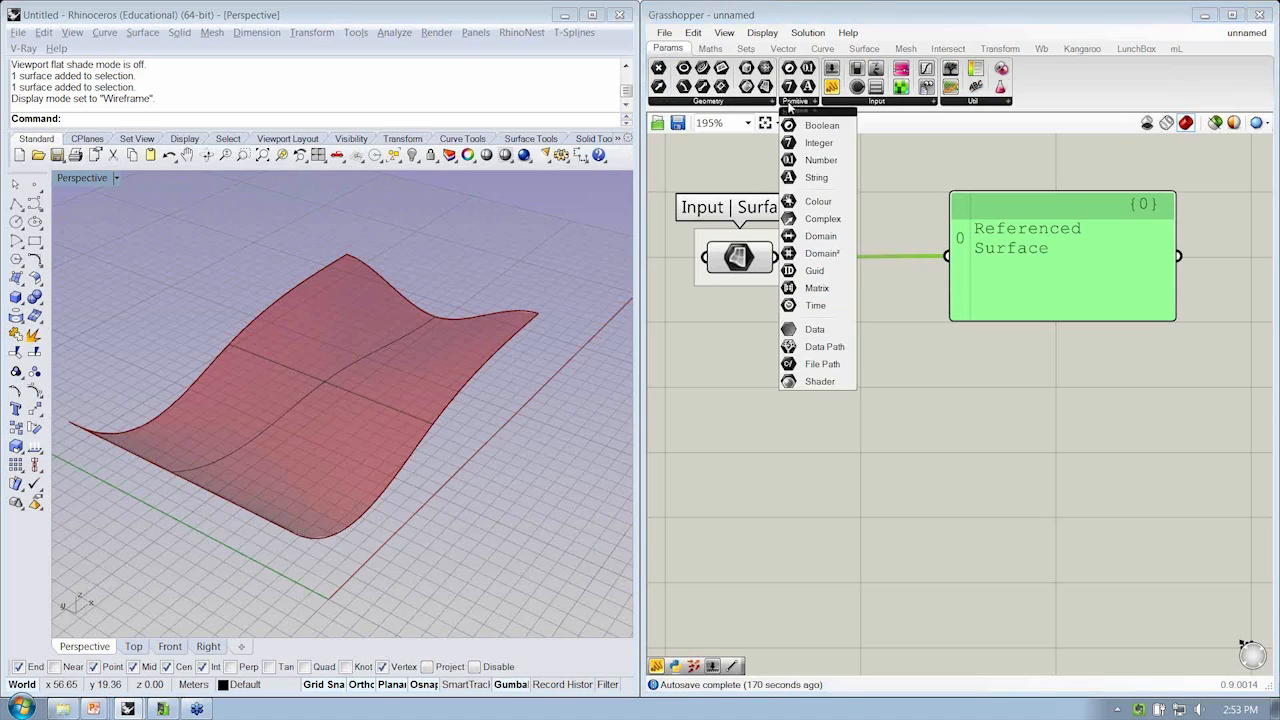
{"action": "mouse_move", "coordinate": [817, 125]}
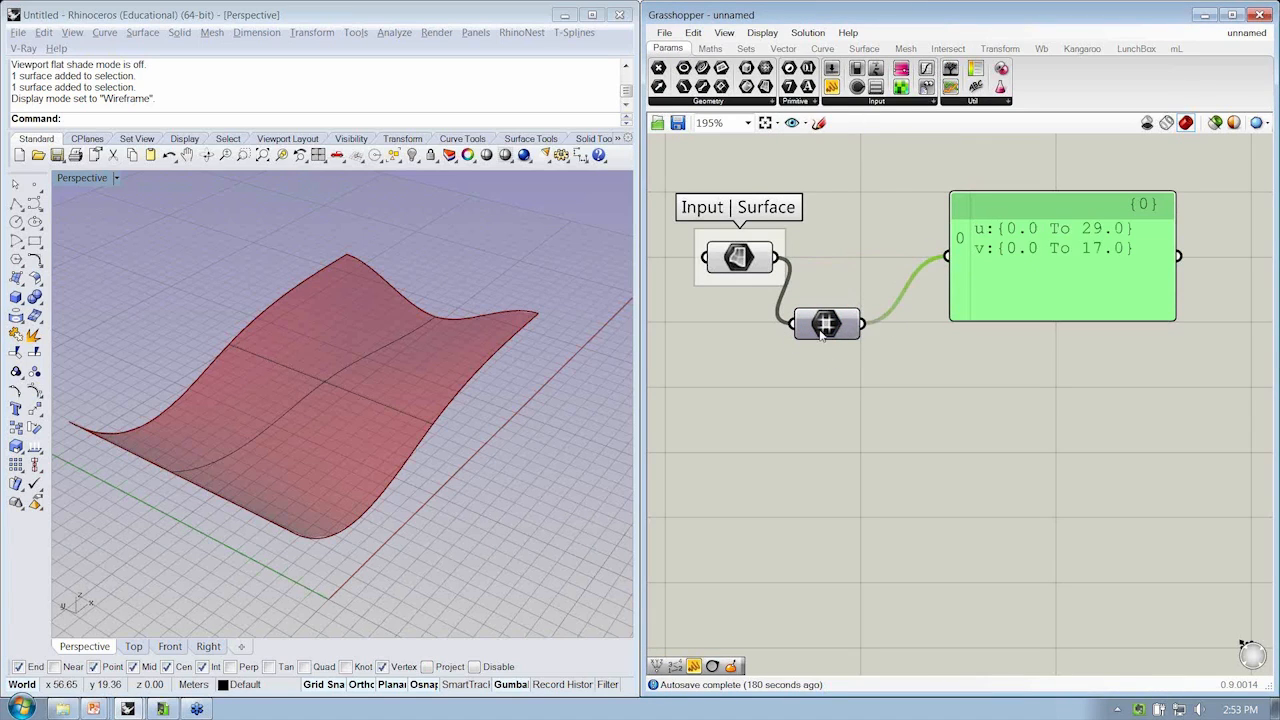
{"action": "left_click_drag", "start_coordinate": [1060, 255], "coordinate": [1025, 330]}
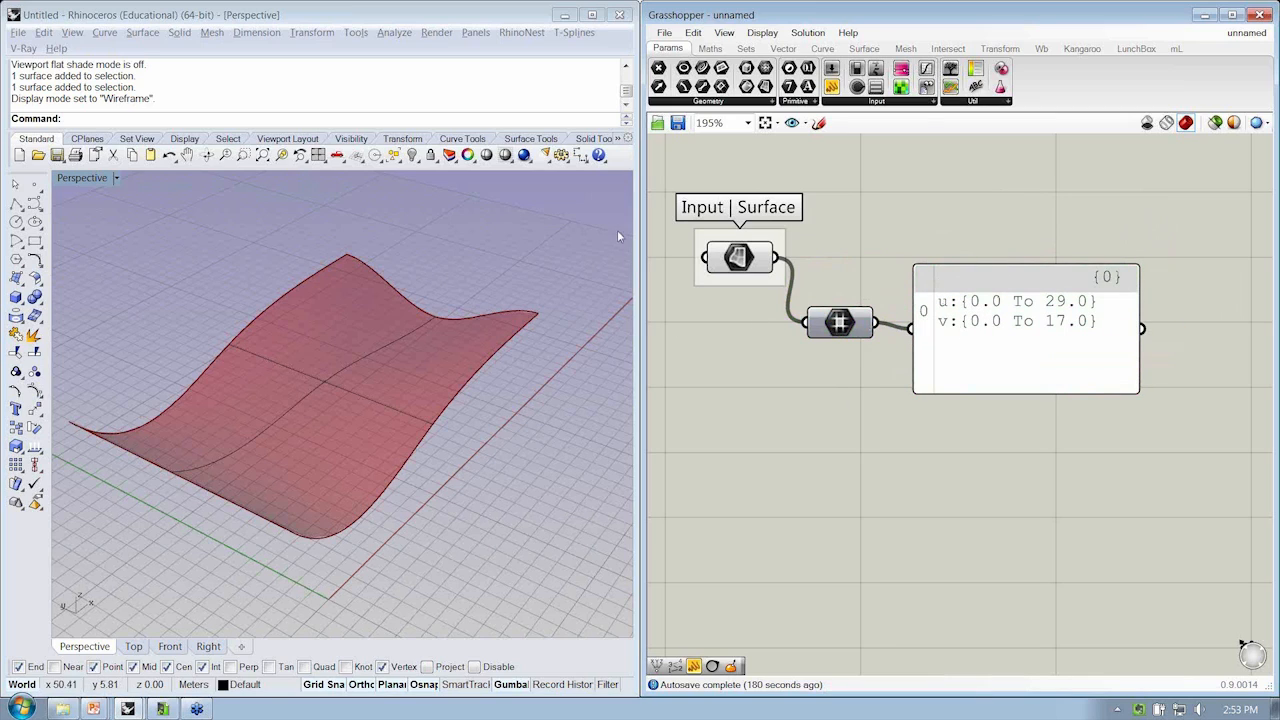
{"action": "left_click", "coordinate": [1025, 330]}
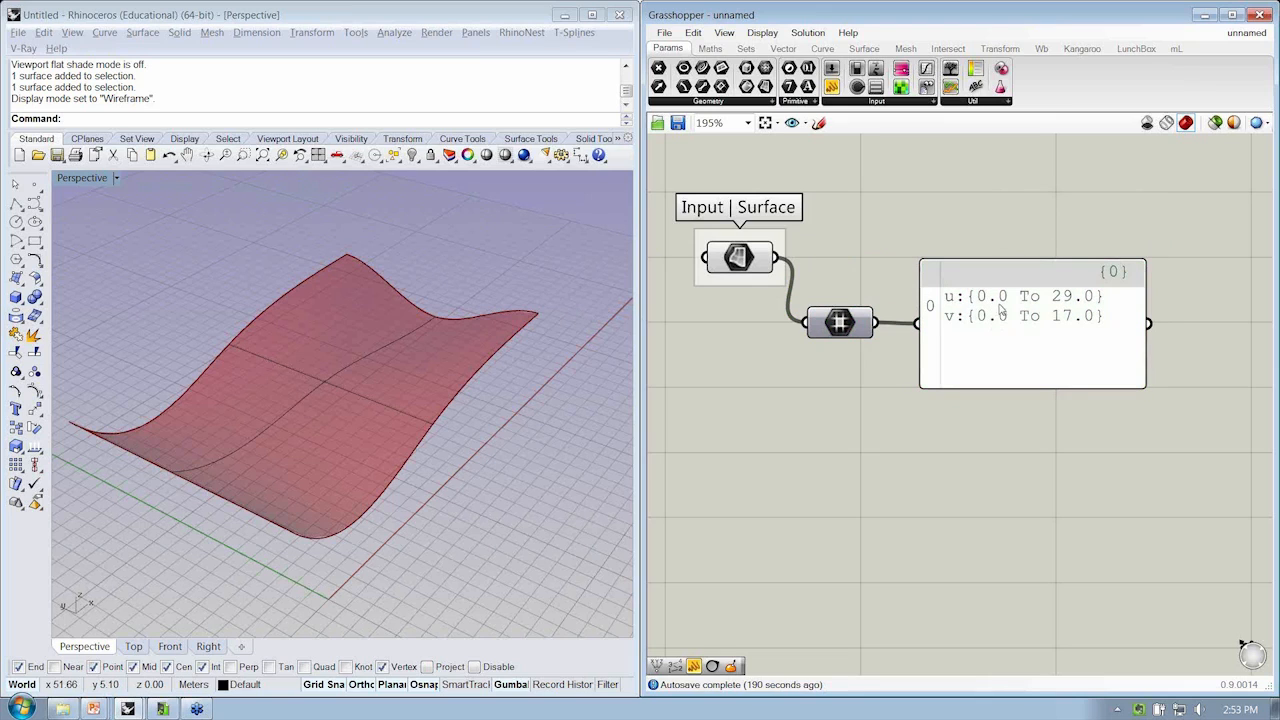
{"action": "mouse_move", "coordinate": [1057, 316]}
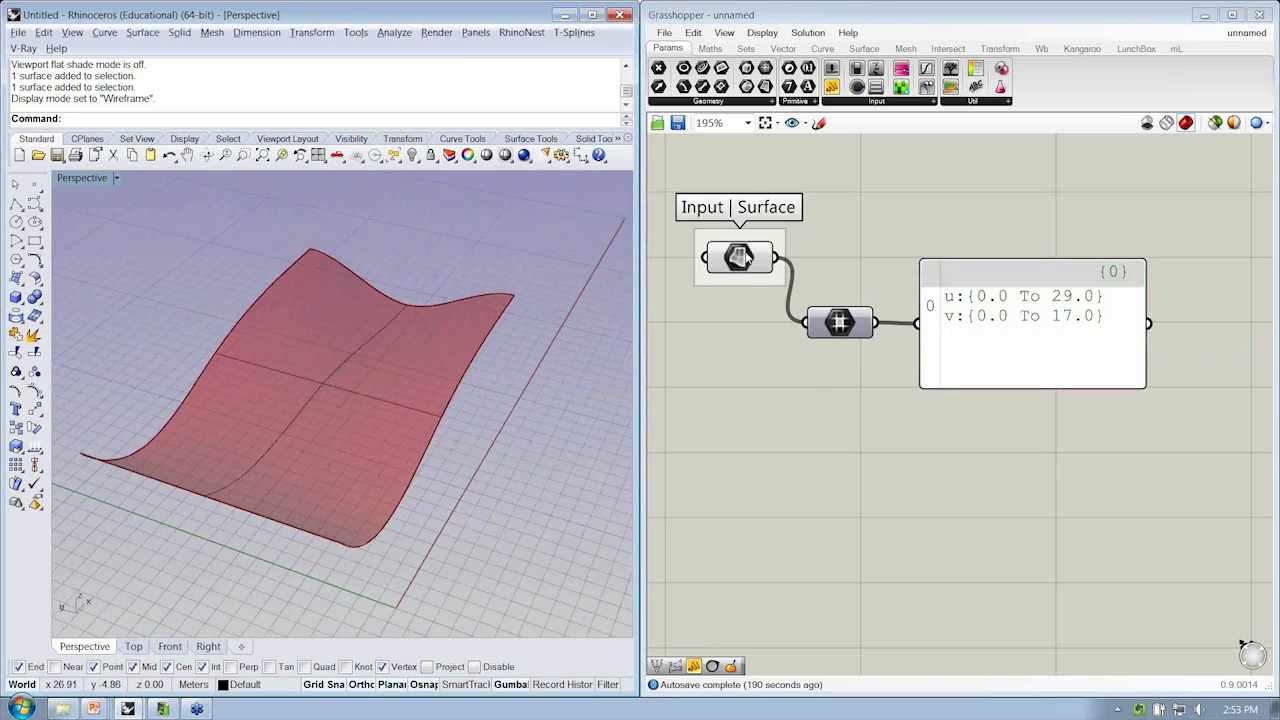
{"action": "mouse_move", "coordinate": [763, 262]}
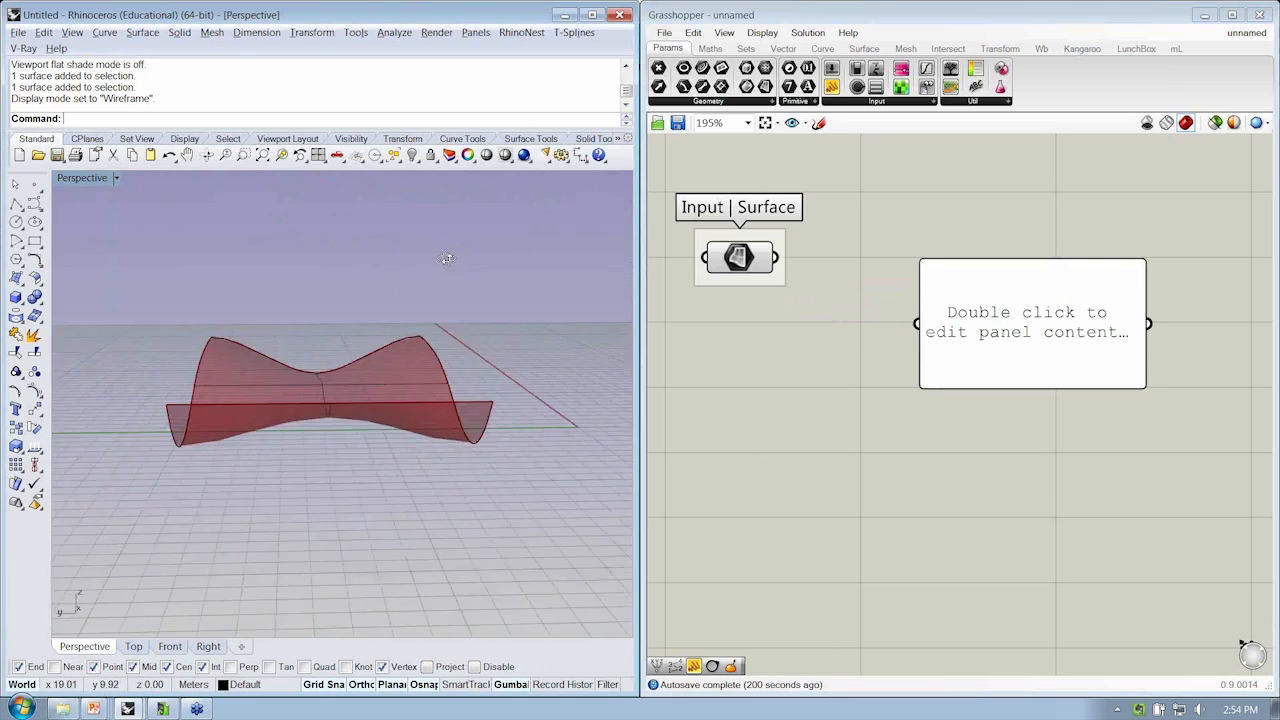
Move the empty panel aside and place a Divide Surface component on the canvas
{"action": "left_click_drag", "start_coordinate": [447, 258], "coordinate": [345, 275]}
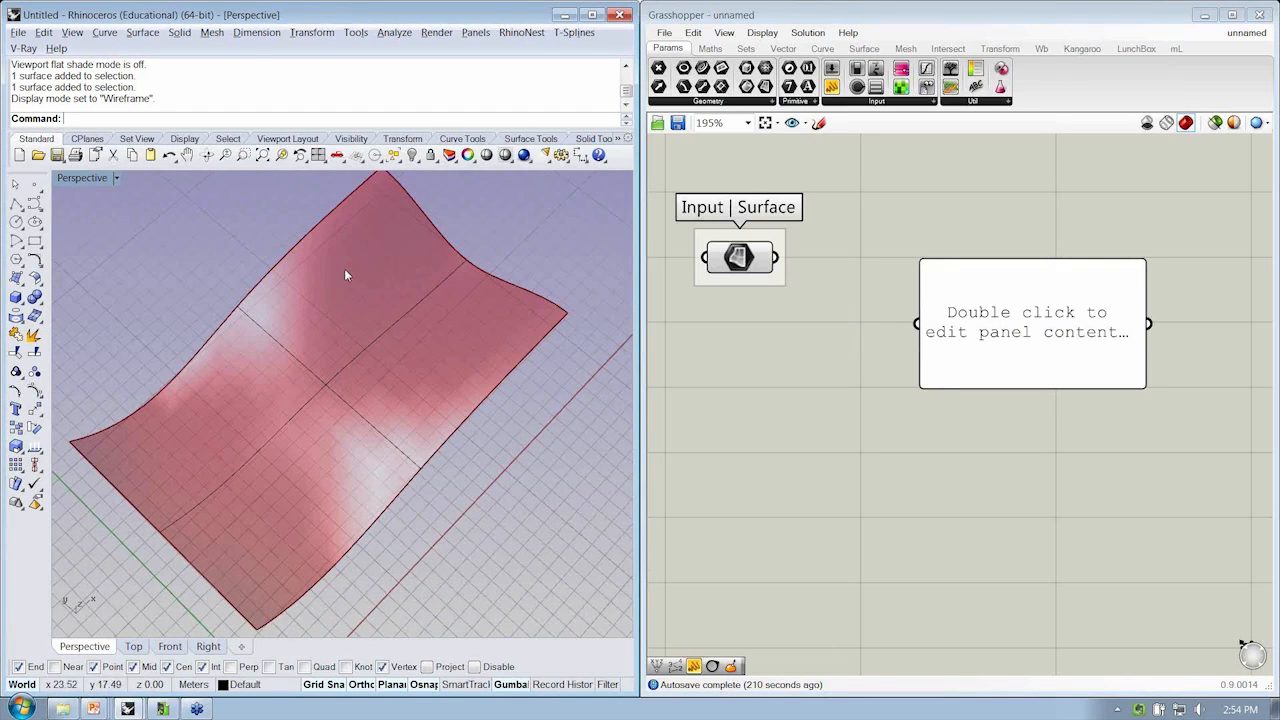
{"action": "left_click_drag", "start_coordinate": [345, 275], "coordinate": [320, 450]}
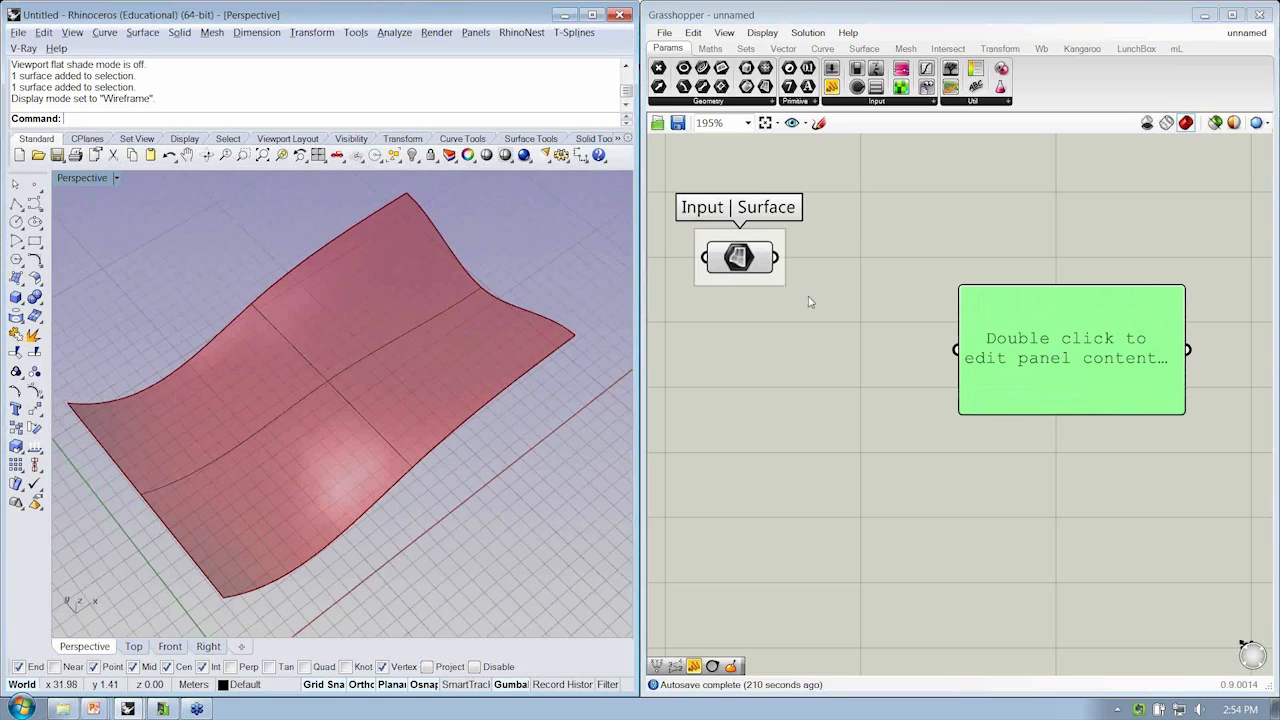
{"action": "left_click", "coordinate": [863, 48]}
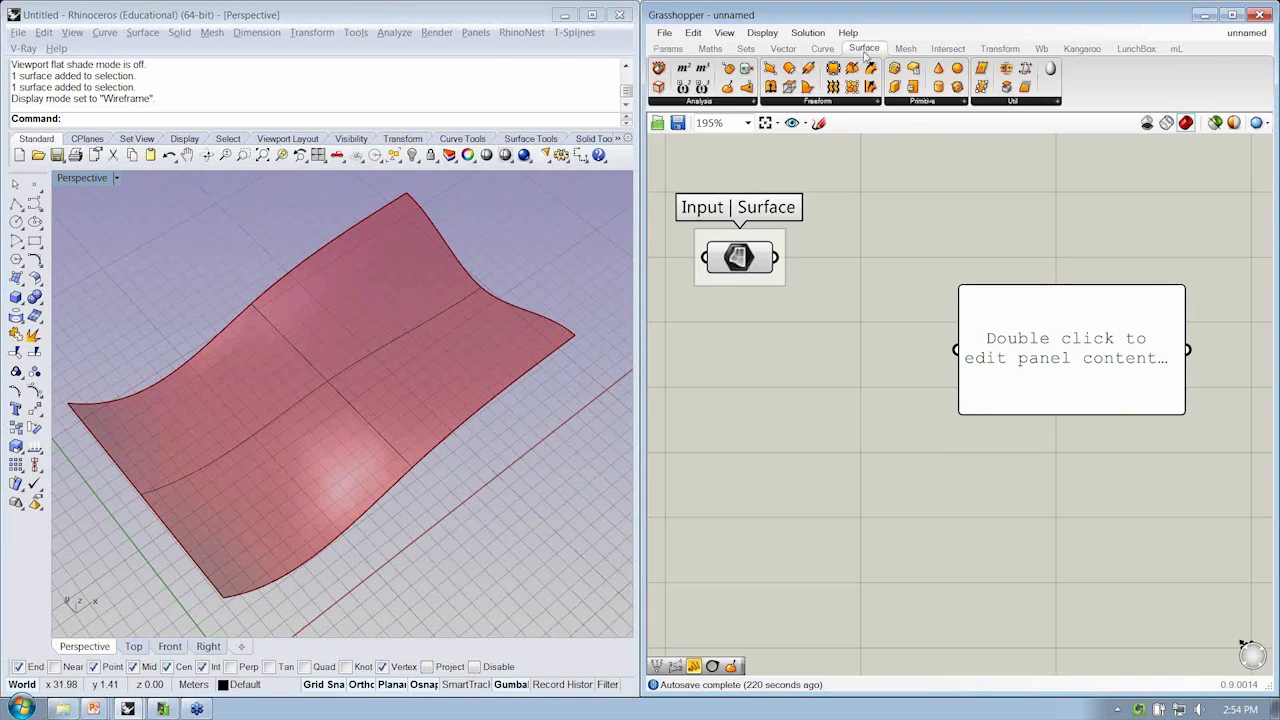
{"action": "mouse_move", "coordinate": [953, 110]}
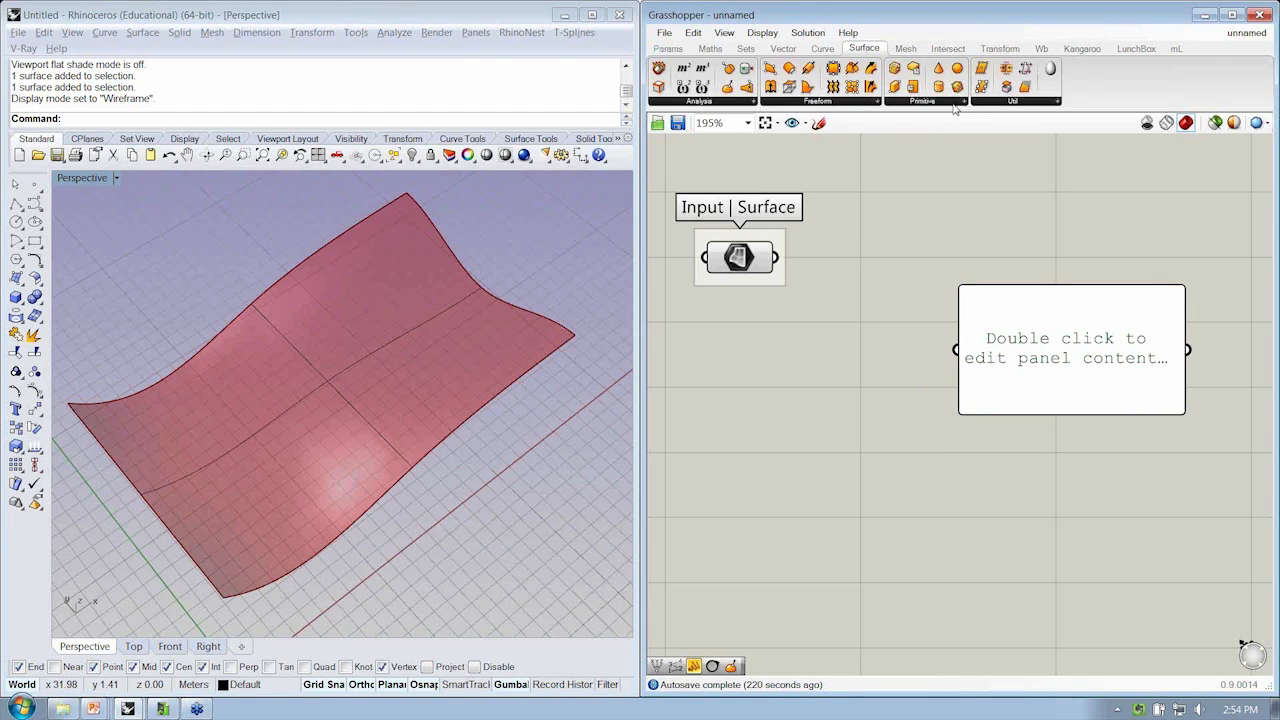
{"action": "left_click", "coordinate": [1039, 99]}
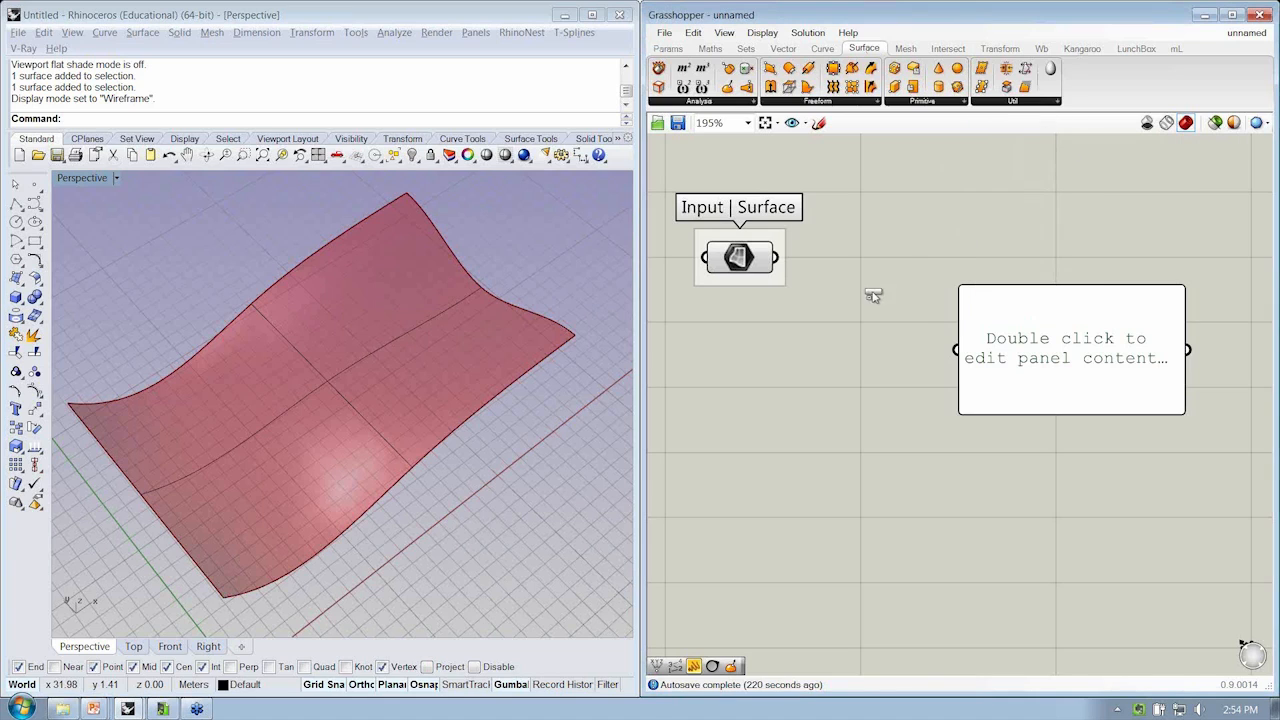
{"action": "left_click", "coordinate": [870, 290]}
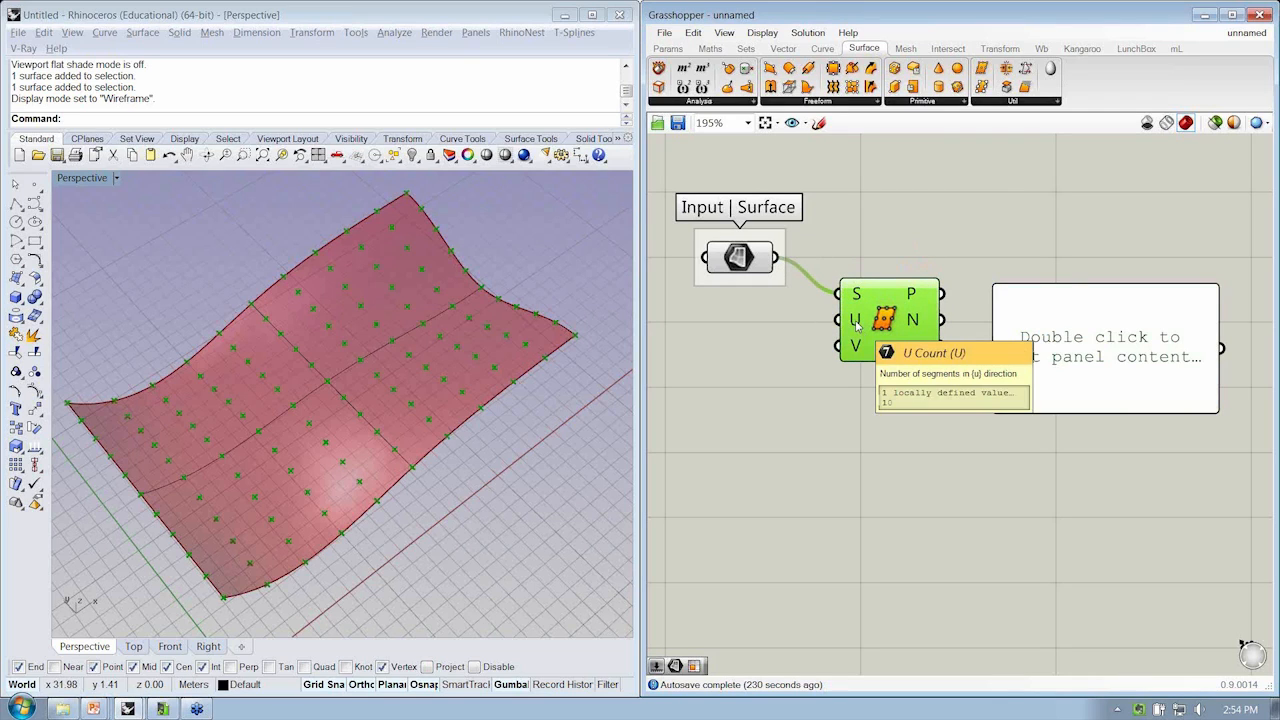
{"action": "mouse_move", "coordinate": [852, 347]}
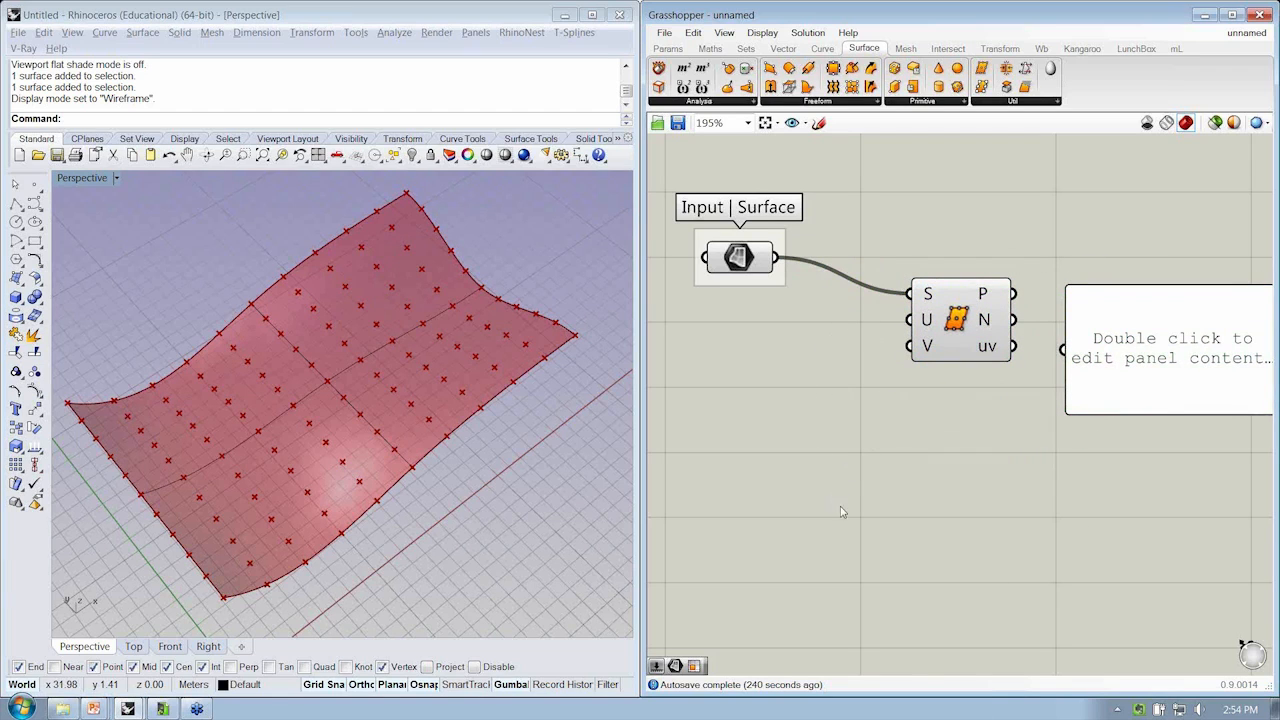
{"action": "mouse_move", "coordinate": [839, 401]}
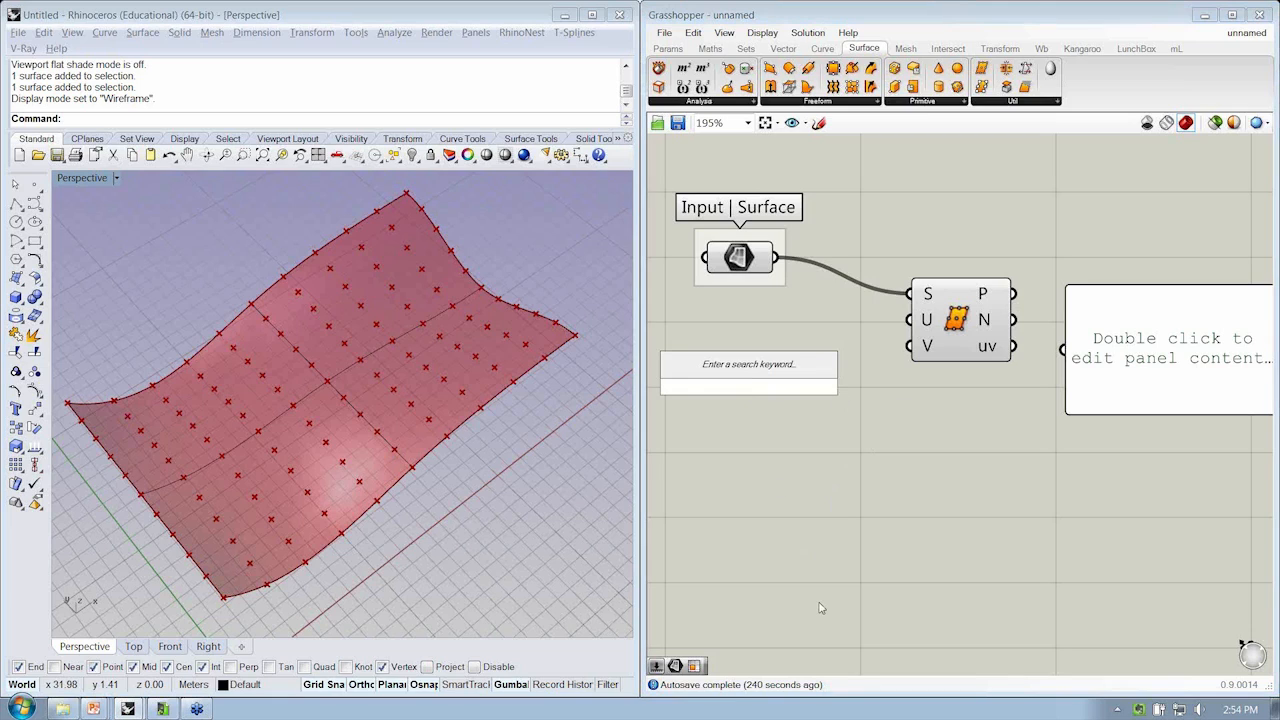
Set two number sliders to 15 and wire them into Divide Surface's U and V
{"action": "type", "text": "5<"}
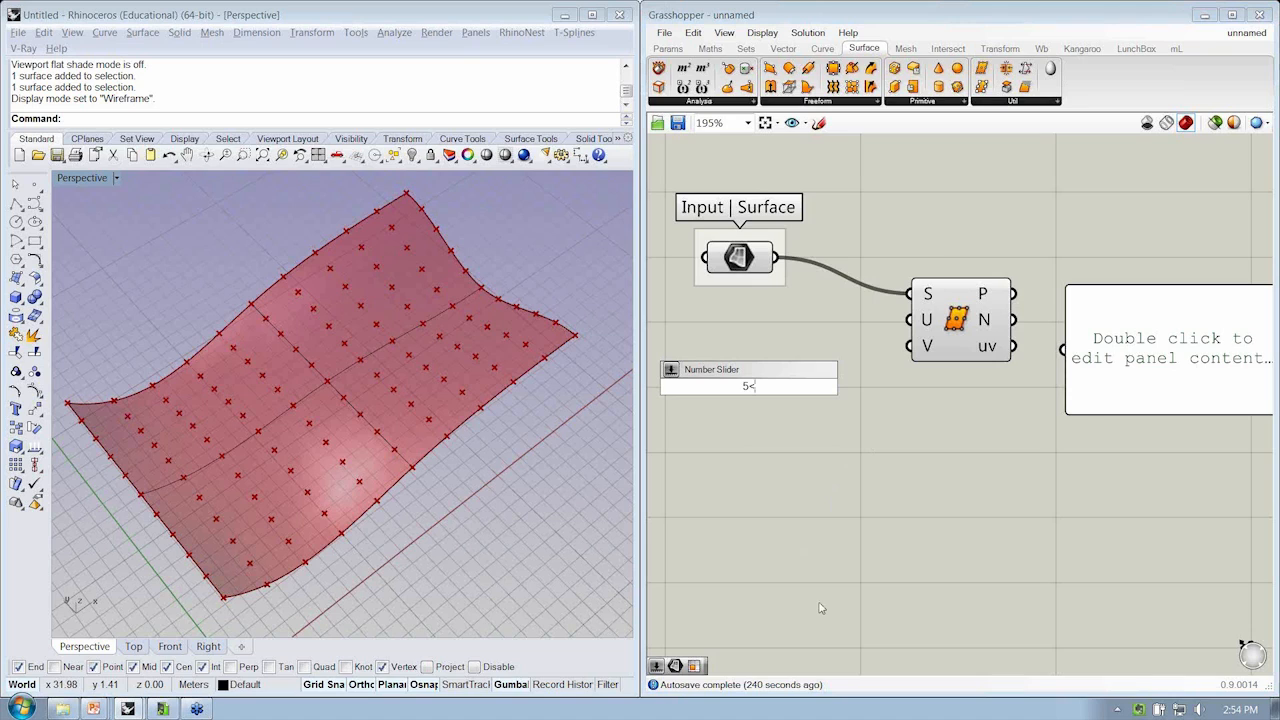
{"action": "type", "text": "15"}
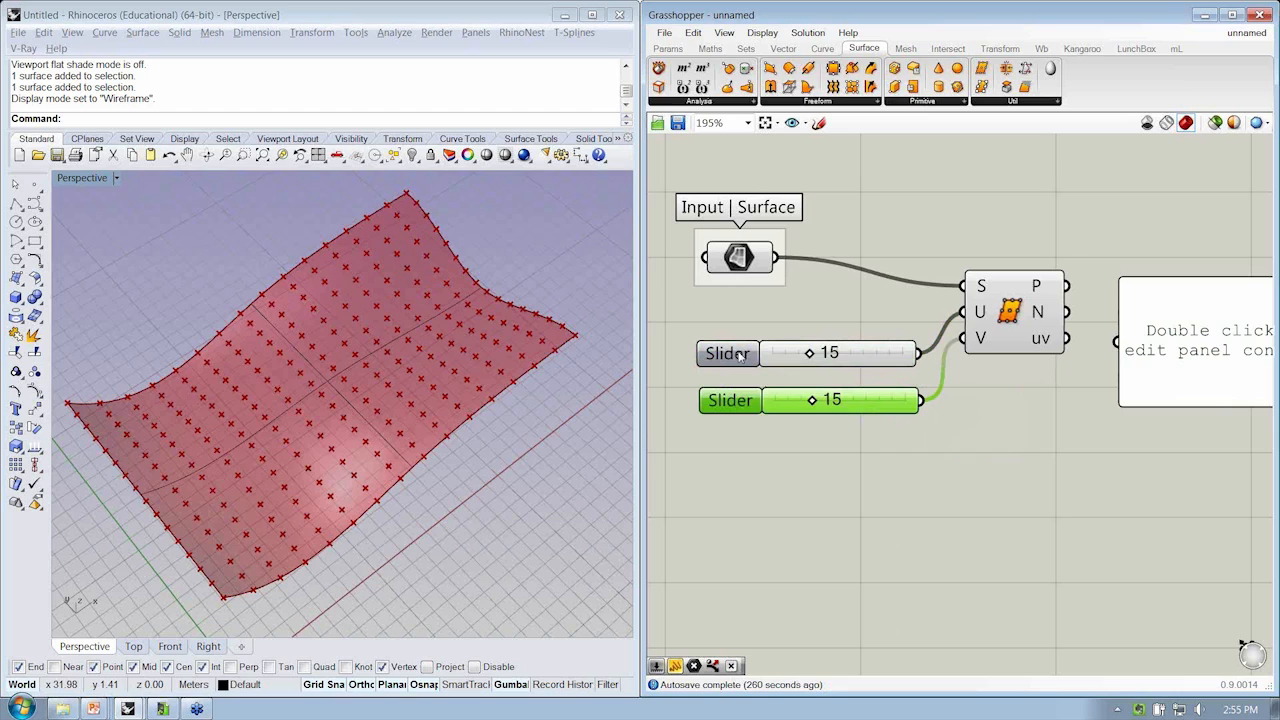
Rename the sliders Udiv and Vdiv and connect the uv output to the panel
{"action": "right_click", "coordinate": [727, 353]}
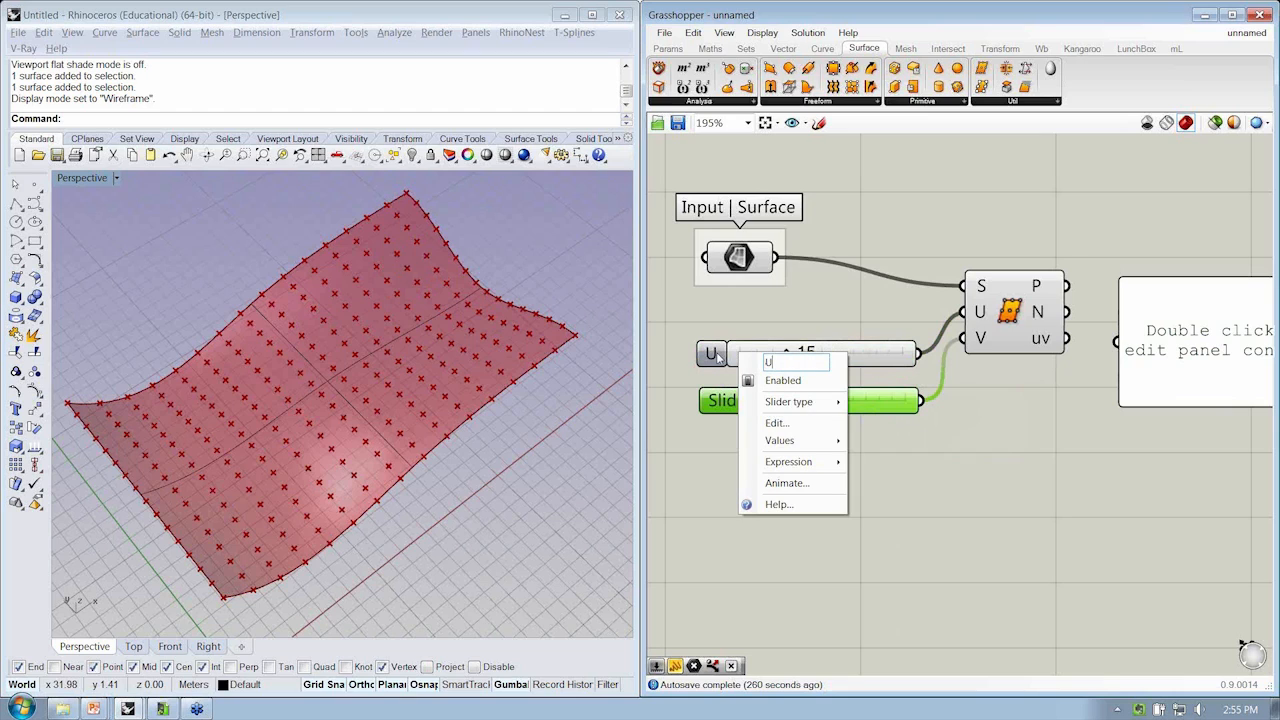
{"action": "type", "text": "div"}
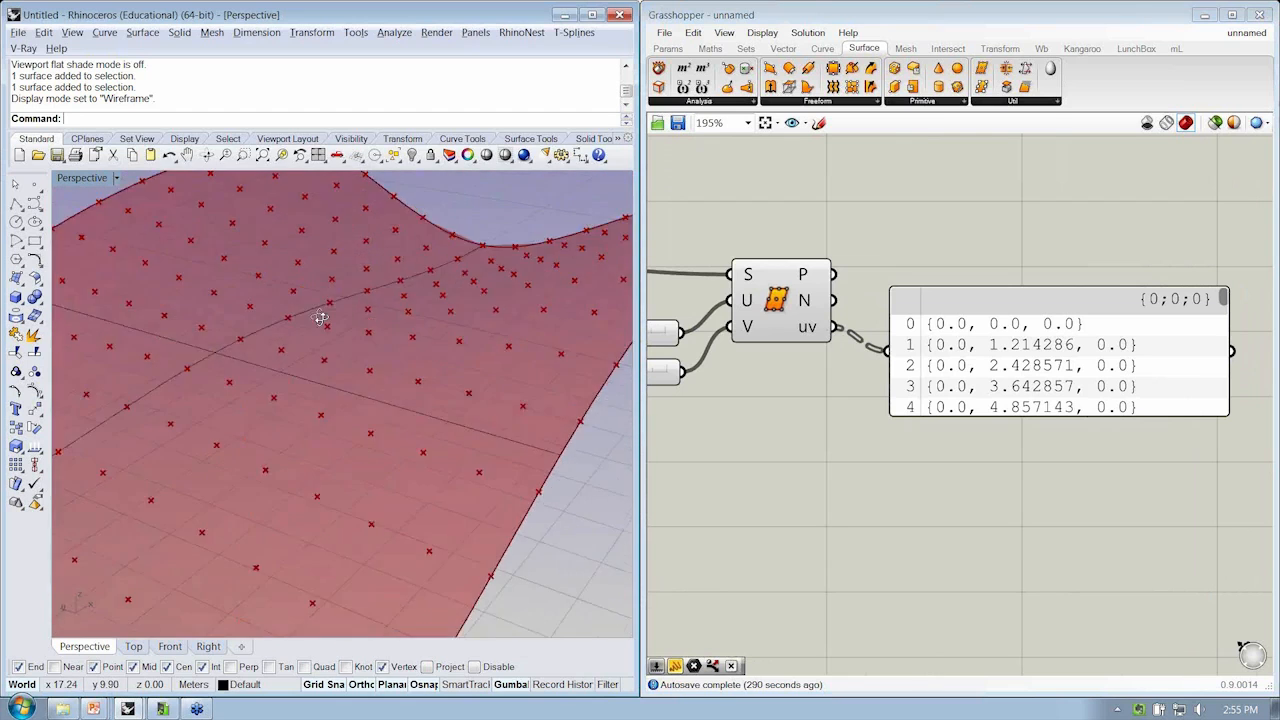
{"action": "left_click_drag", "start_coordinate": [320, 318], "coordinate": [325, 383]}
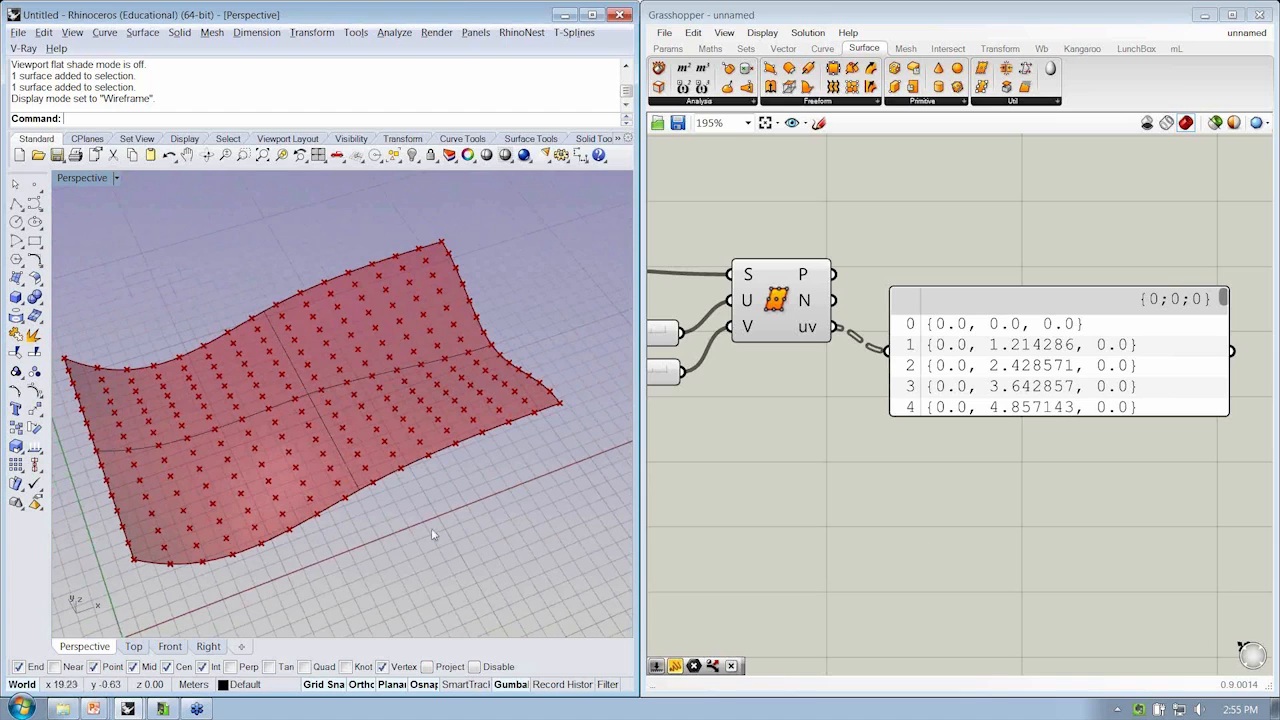
{"action": "left_click", "coordinate": [828, 300]}
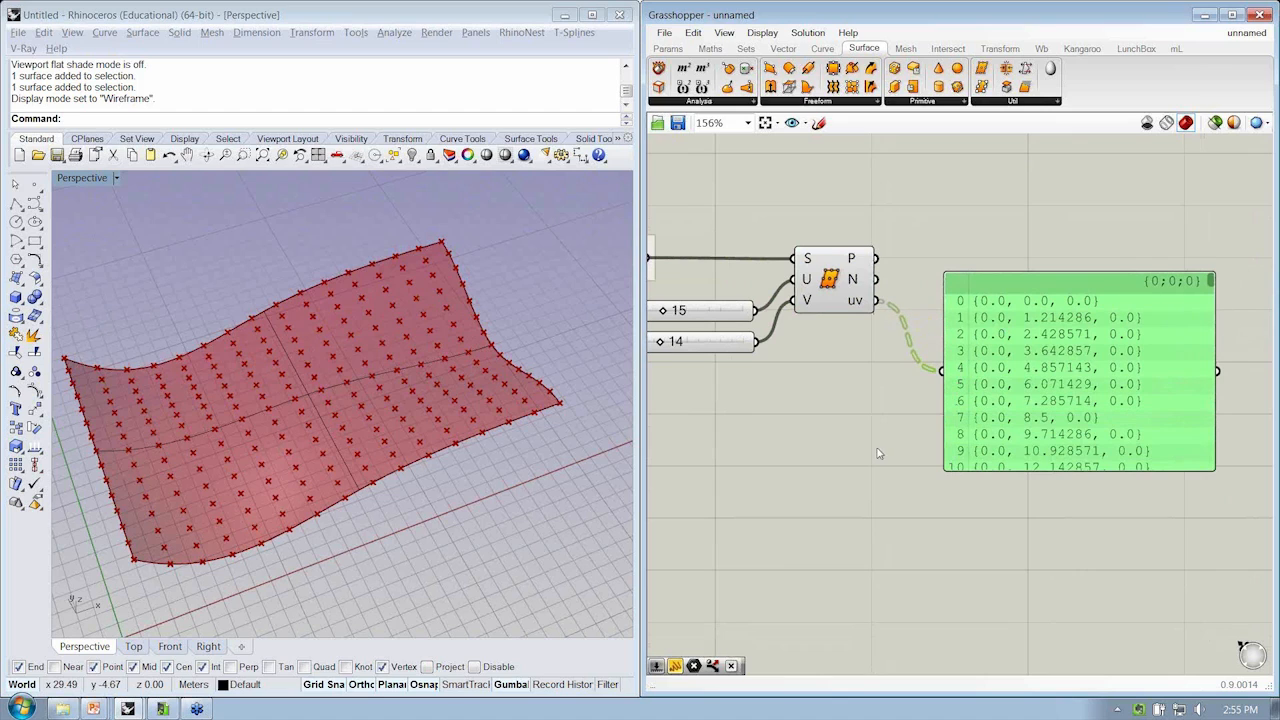
{"action": "mouse_move", "coordinate": [928, 335]}
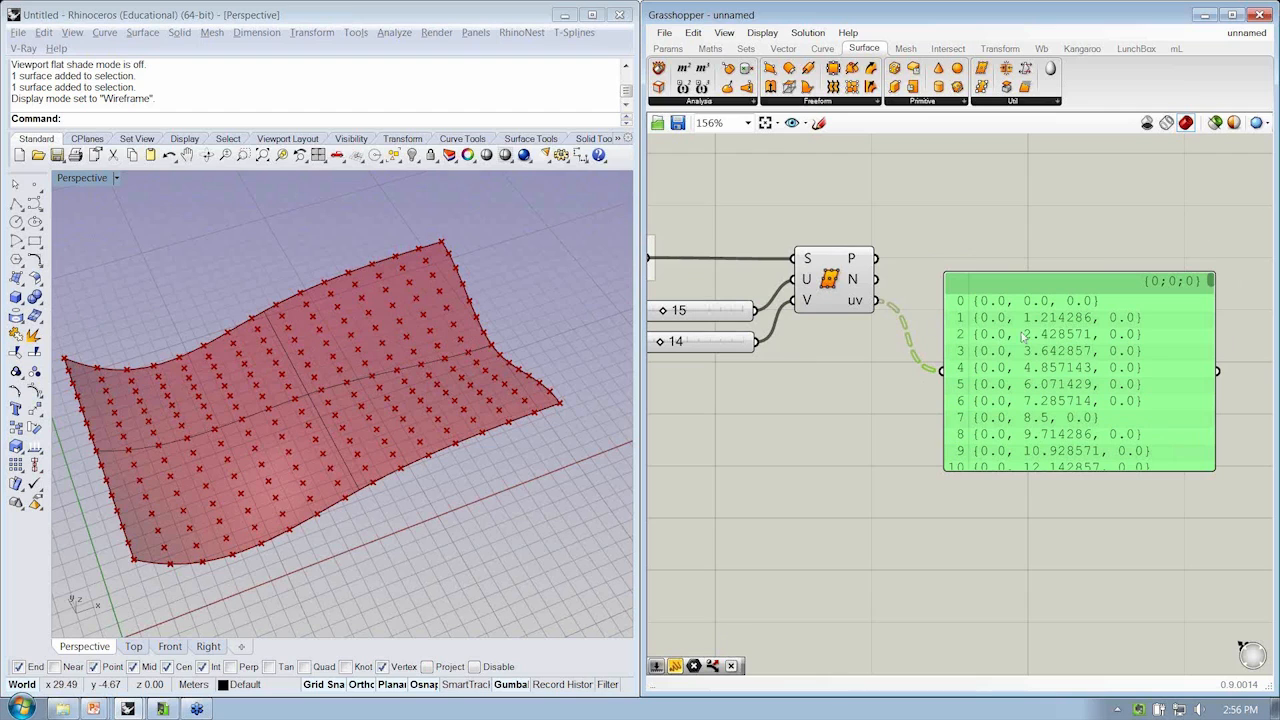
{"action": "scroll", "scroll_direction": "down", "scroll_amount": 3}
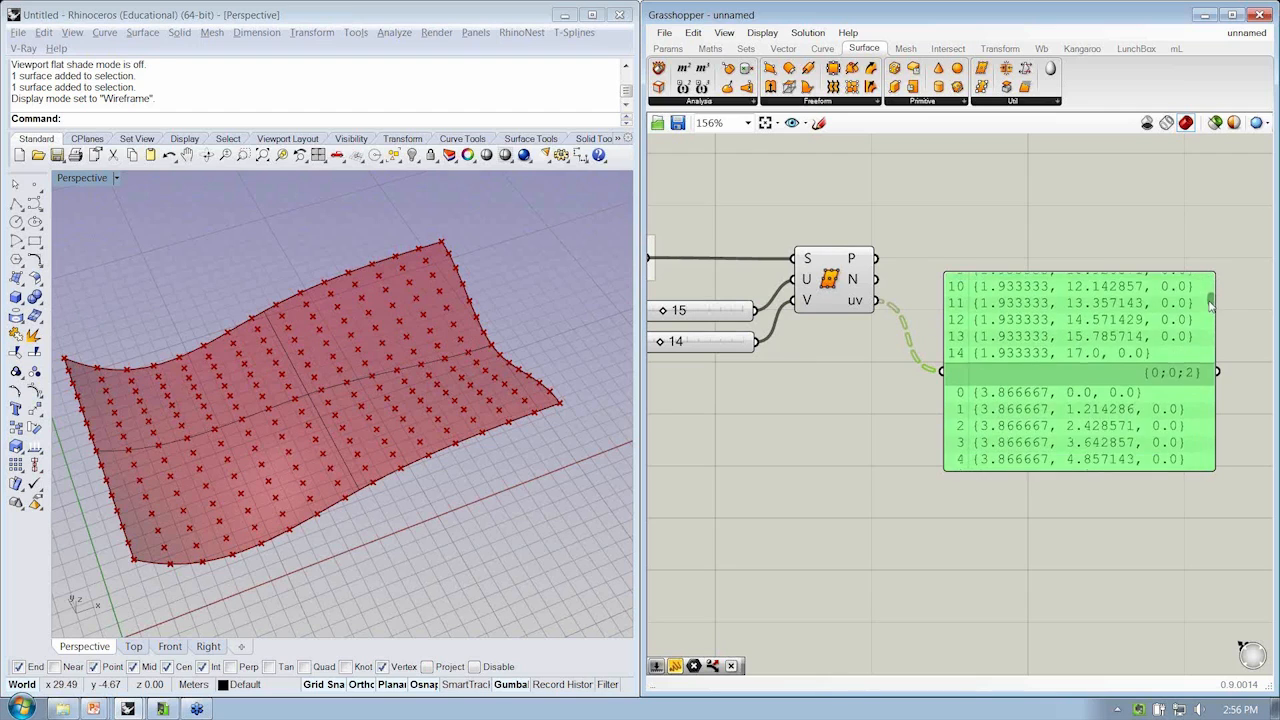
{"action": "scroll", "scroll_direction": "down", "scroll_amount": 3}
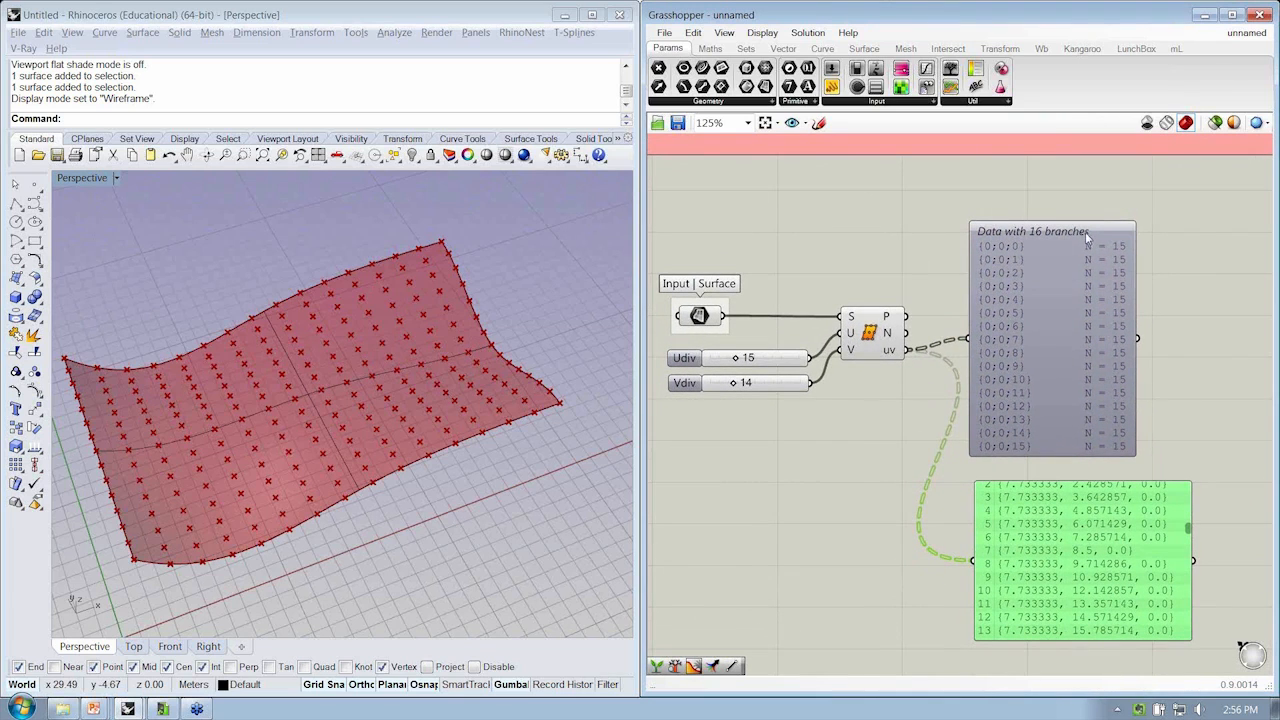
{"action": "mouse_move", "coordinate": [738, 363]}
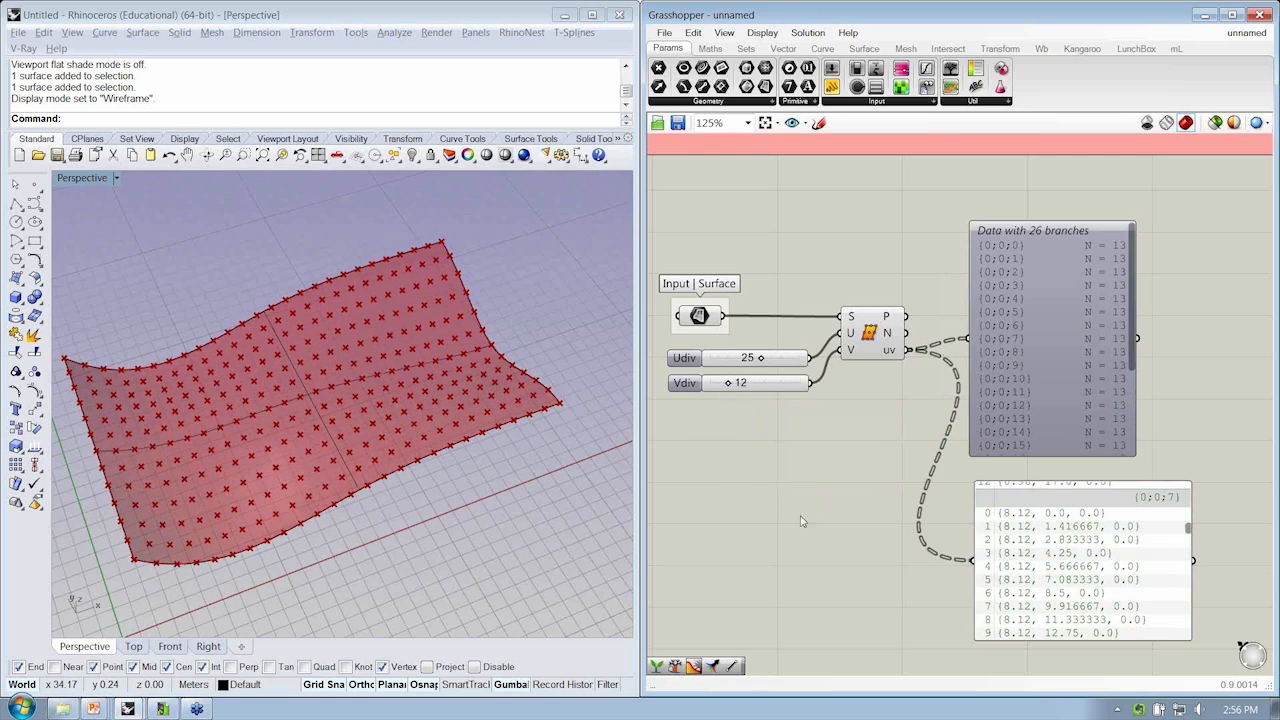
{"action": "mouse_move", "coordinate": [827, 464]}
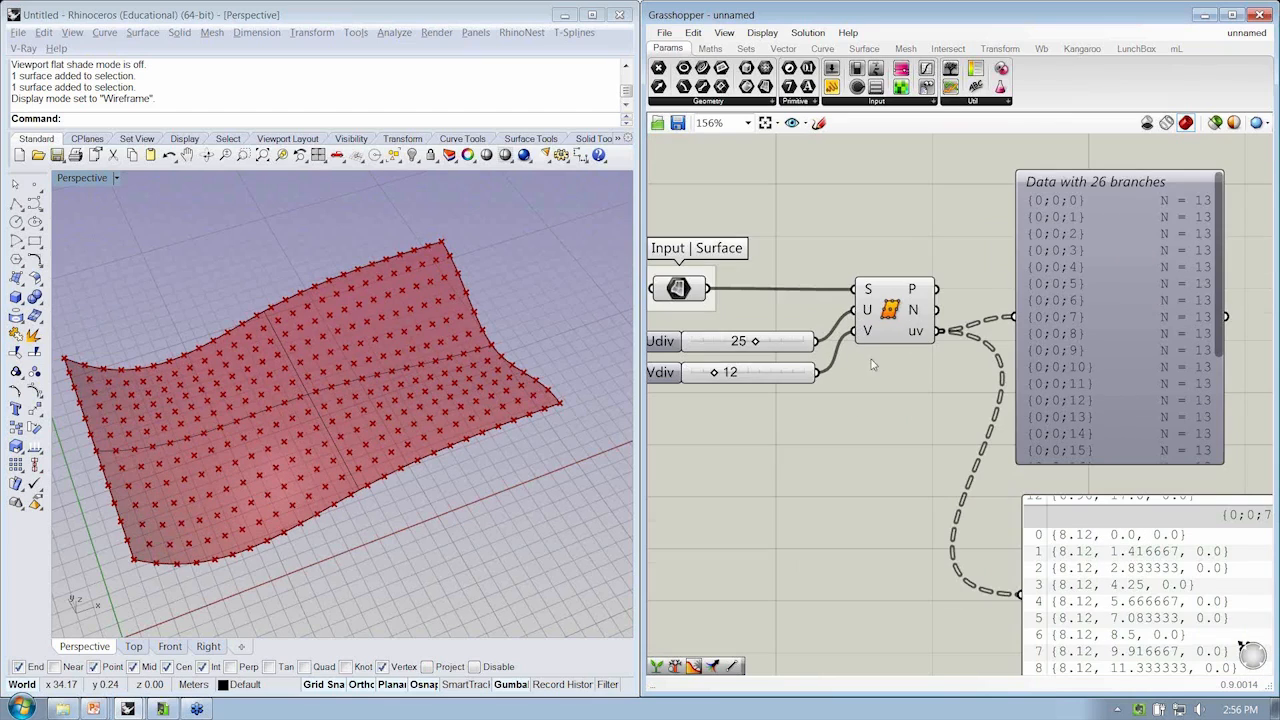
{"action": "mouse_move", "coordinate": [890, 310]}
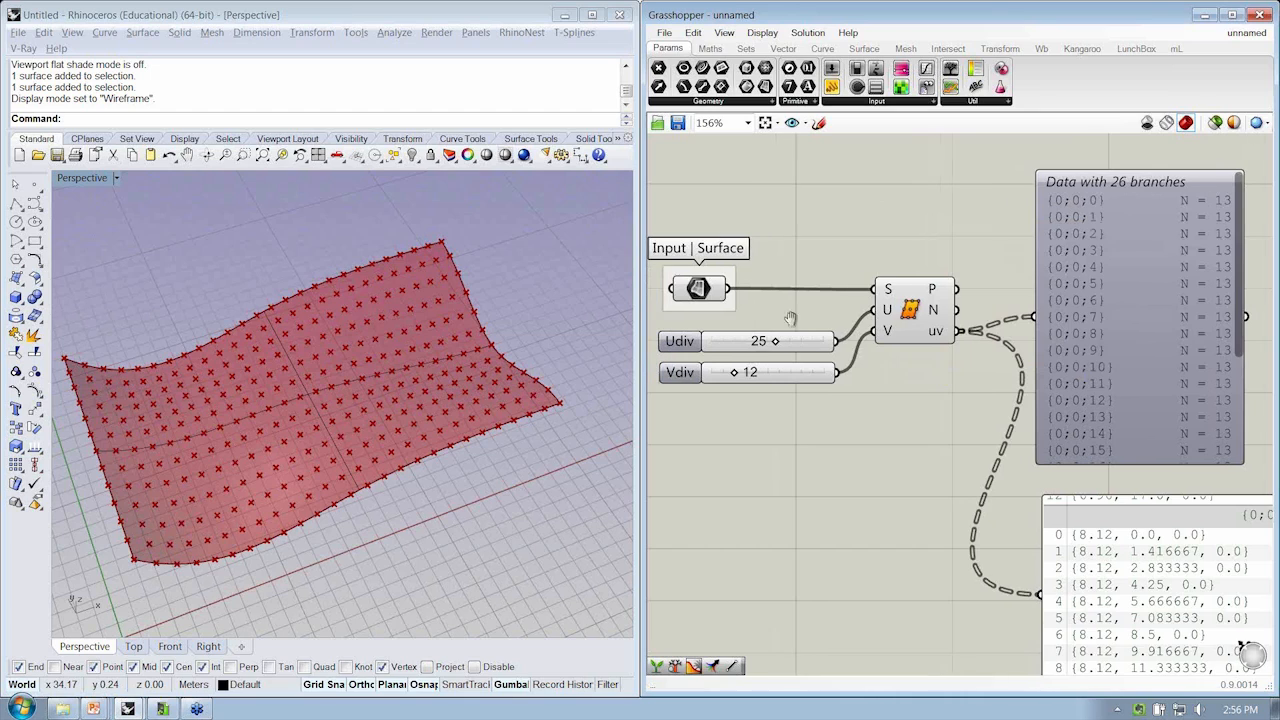
{"action": "mouse_move", "coordinate": [762, 352]}
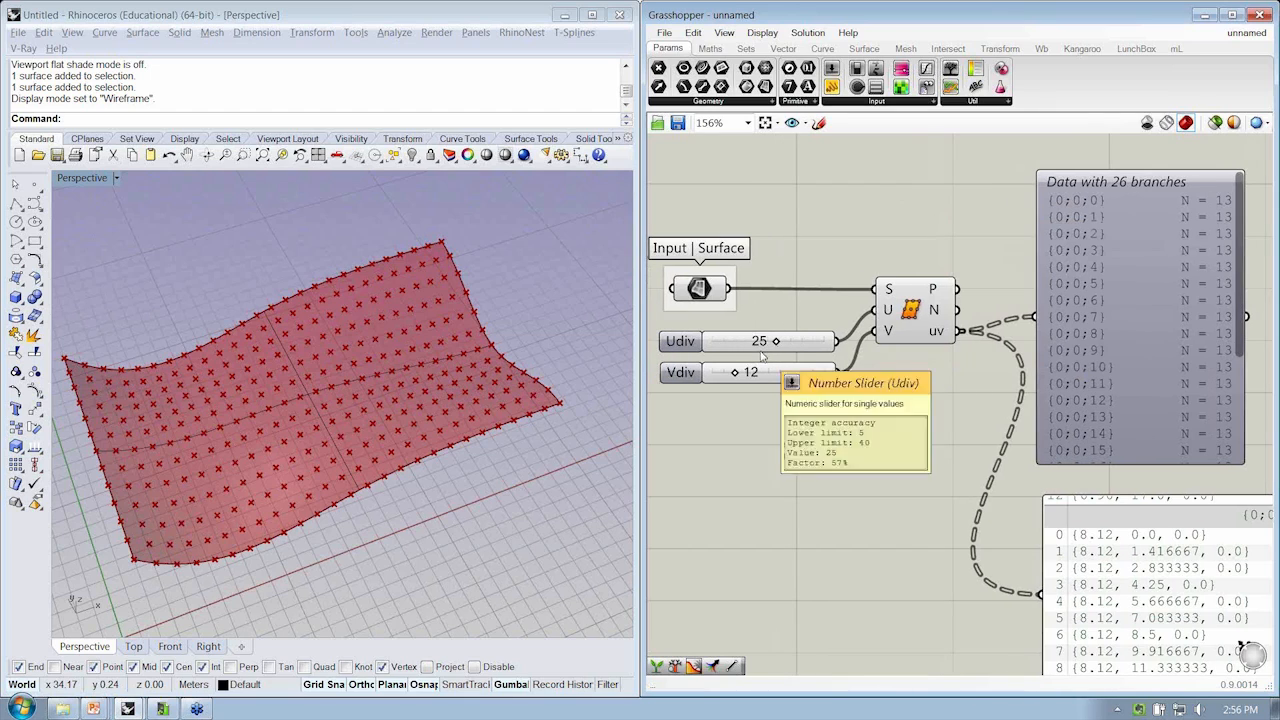
{"action": "mouse_move", "coordinate": [855, 345]}
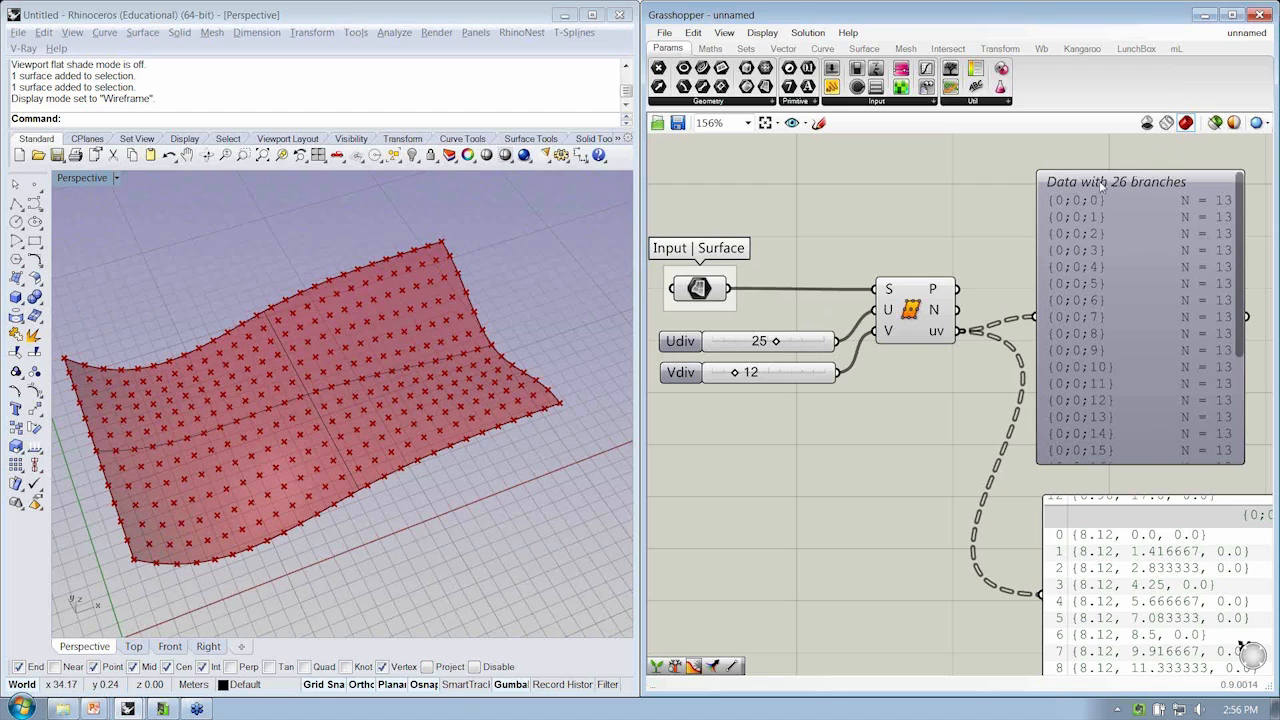
{"action": "mouse_move", "coordinate": [787, 349]}
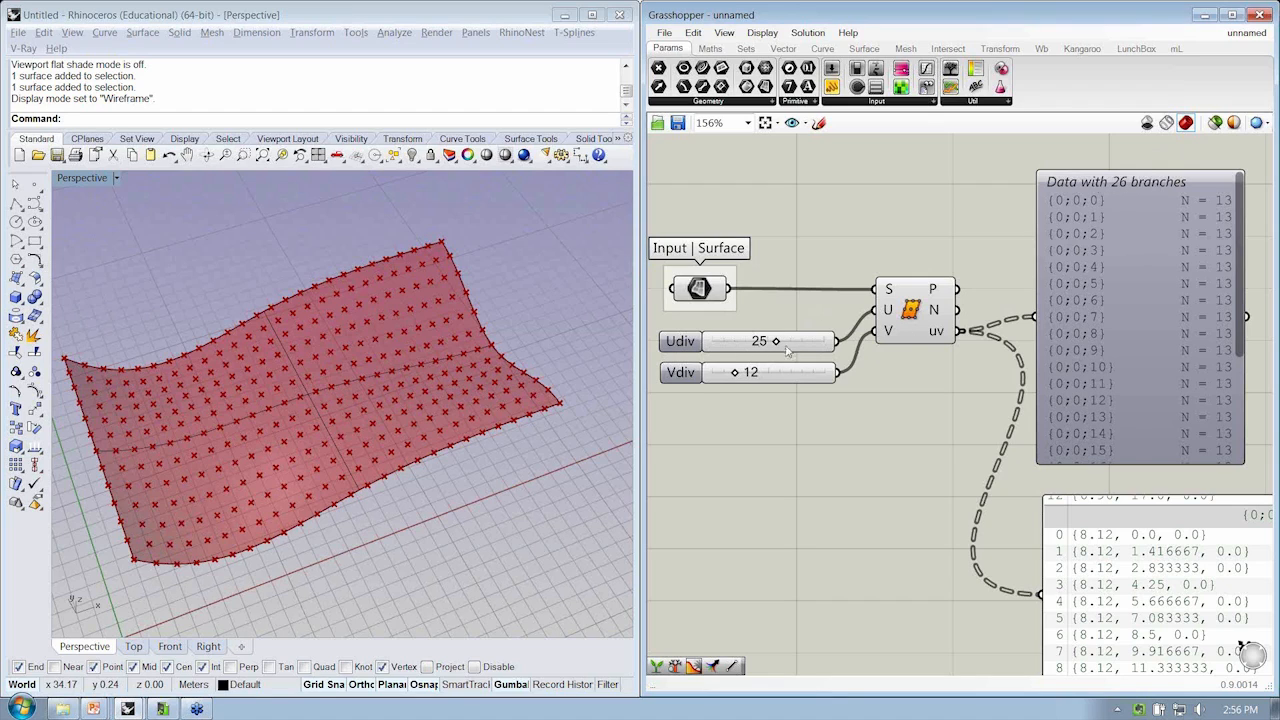
Drag the Vdiv slider down to 9 and deselect the two sliders
{"action": "left_click_drag", "start_coordinate": [750, 372], "coordinate": [725, 372]}
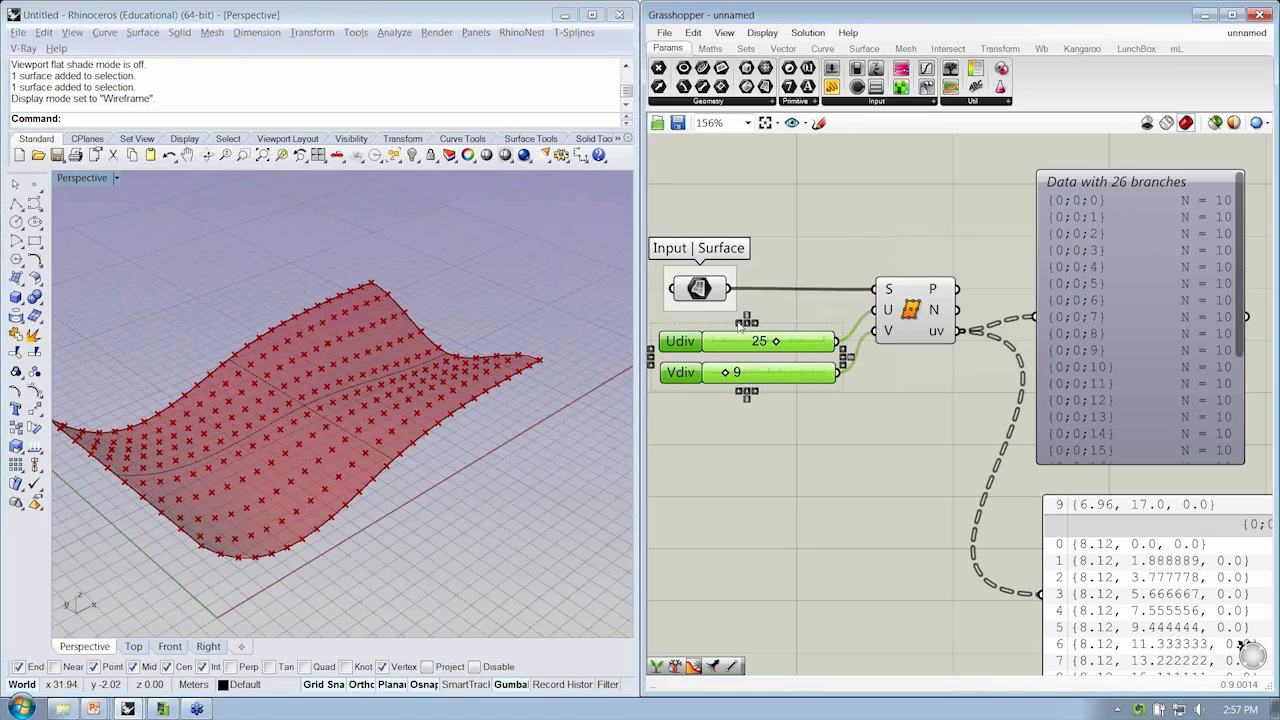
{"action": "left_click", "coordinate": [799, 455]}
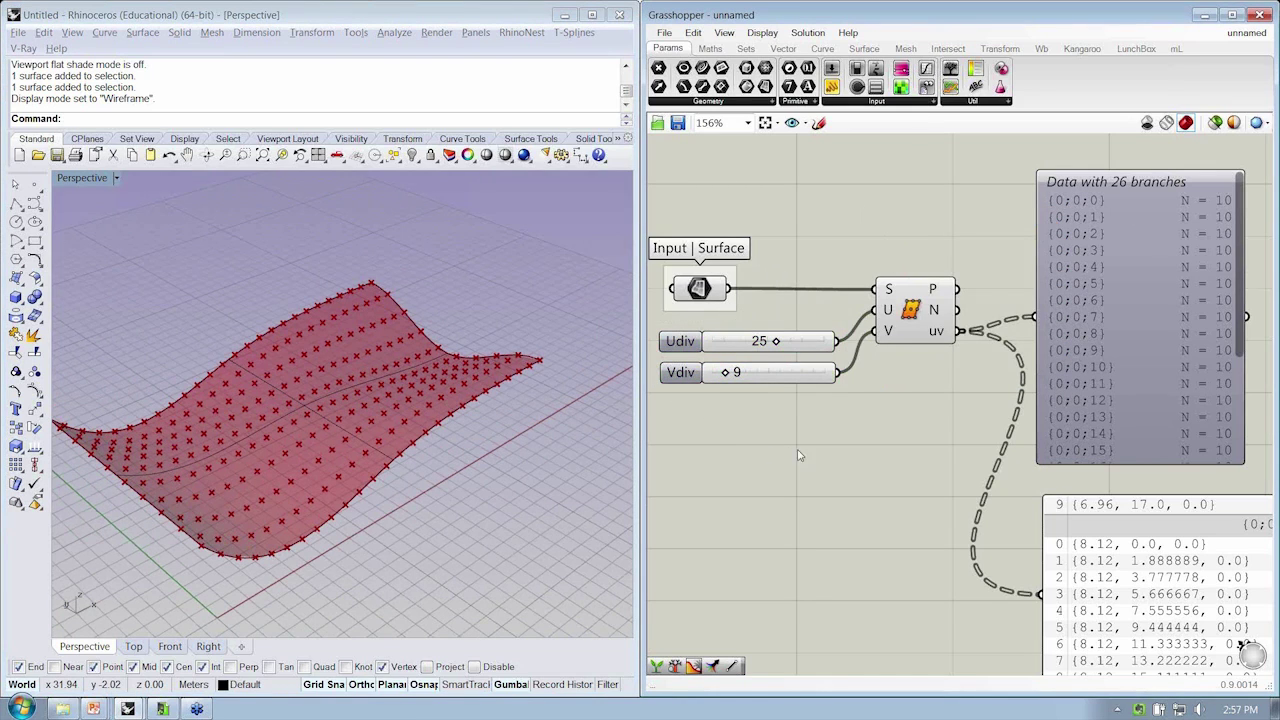